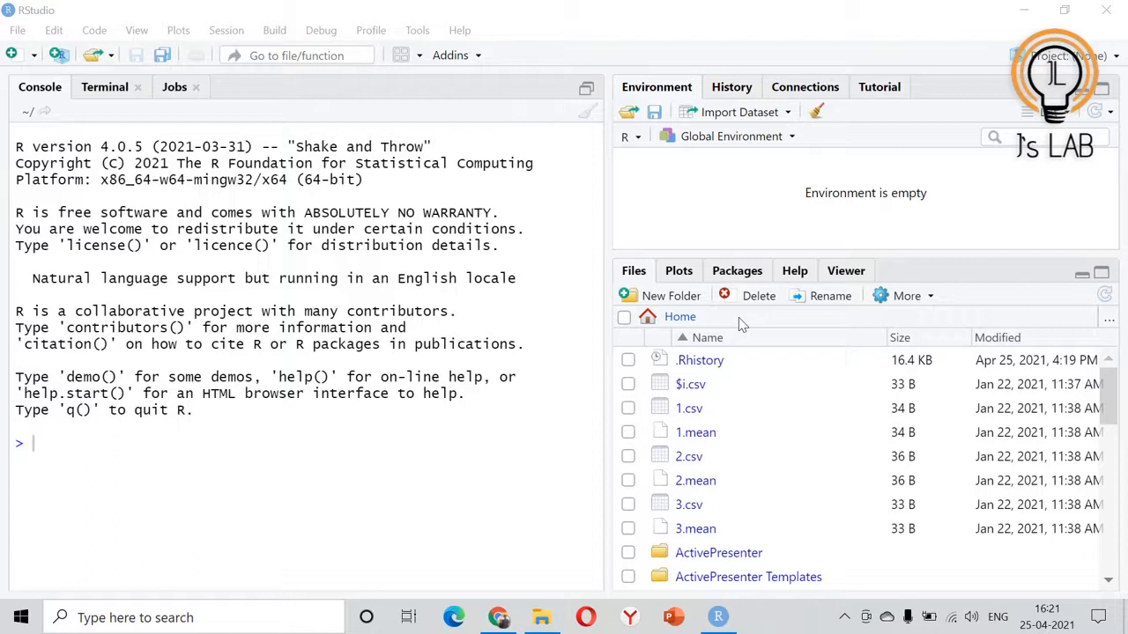
pyautogui.moveTo(573, 403)
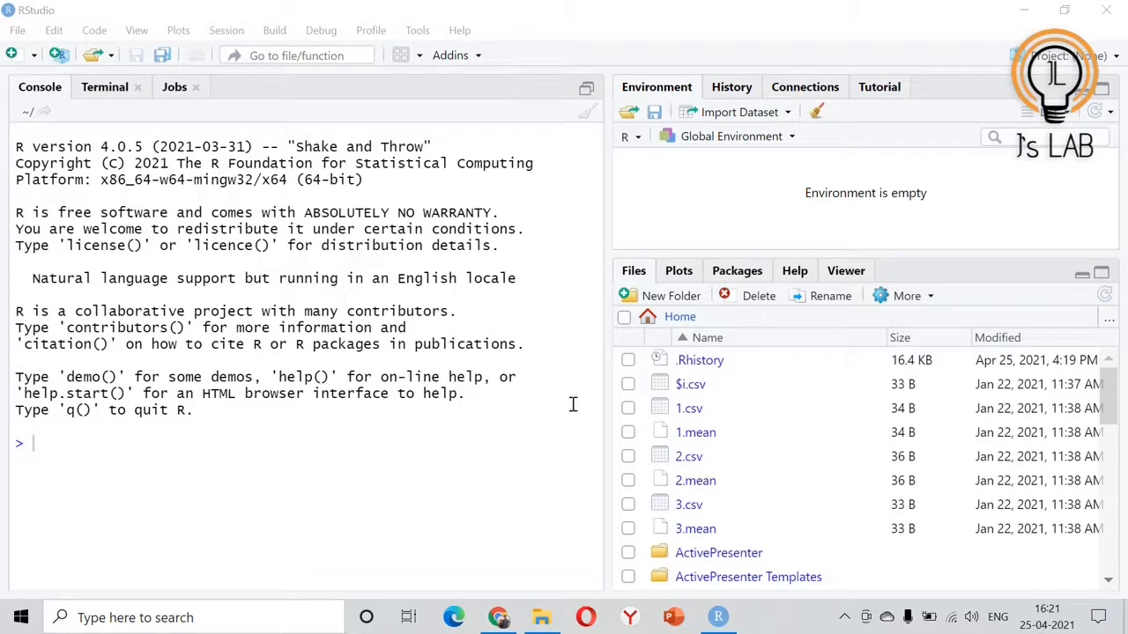
# Browse the nse2r package manual in the Help pane, then return to the console
pyautogui.click(497, 617)
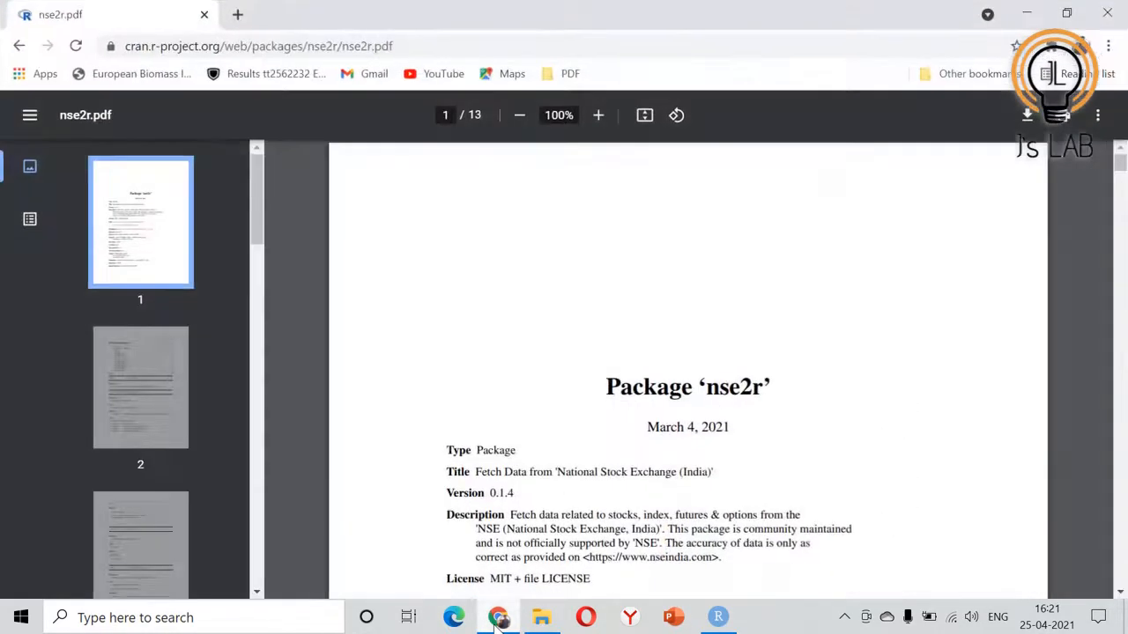
pyautogui.moveTo(469, 430)
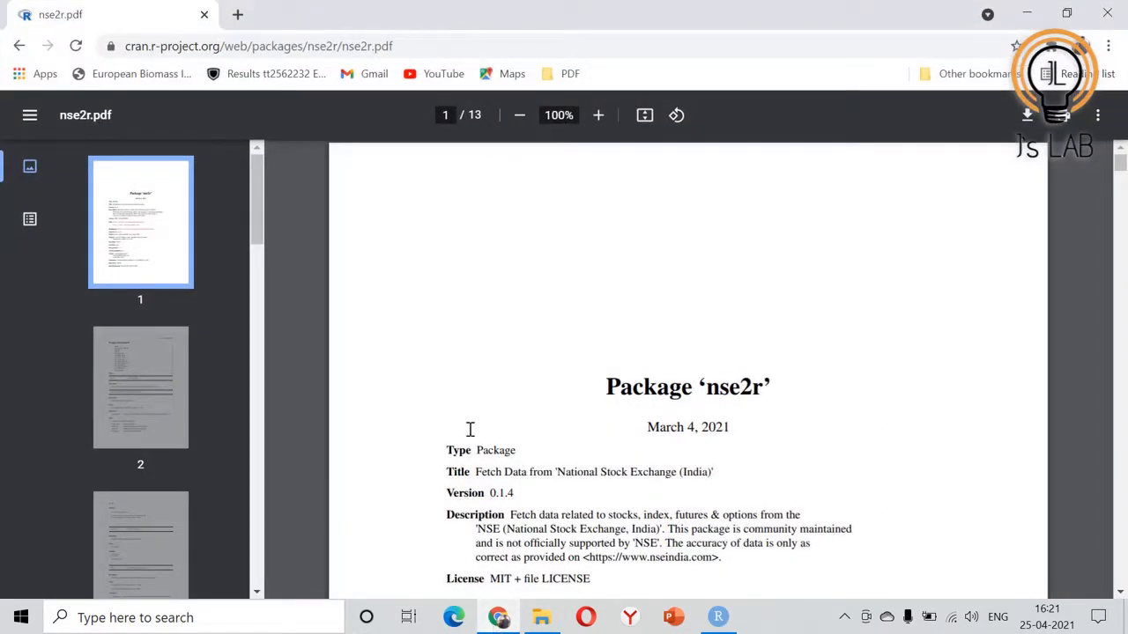
pyautogui.moveTo(779, 384)
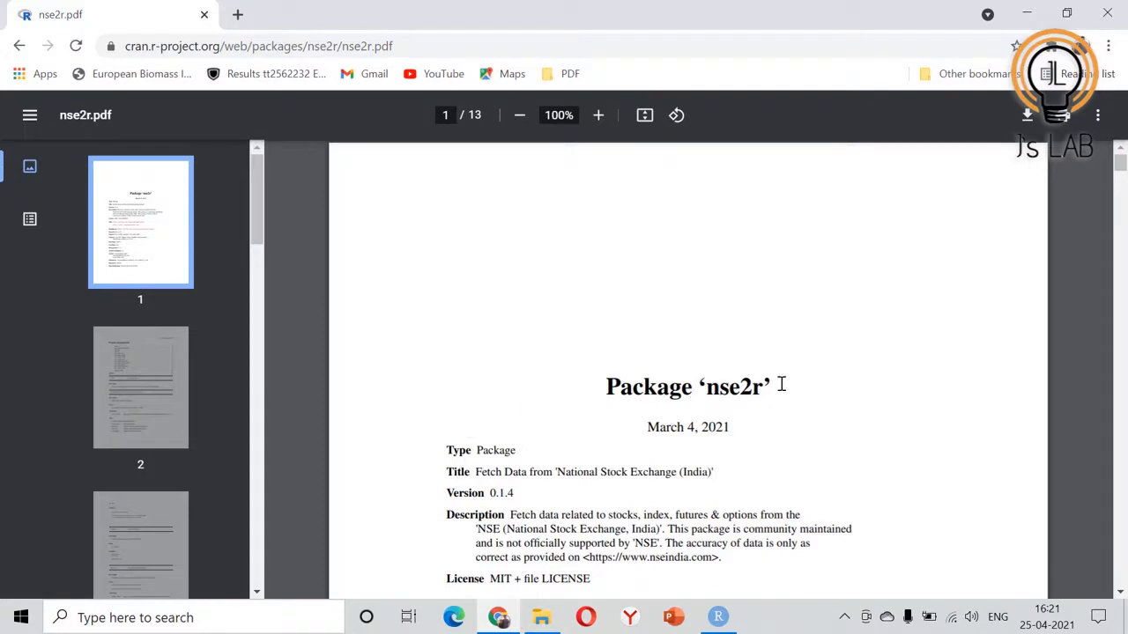
pyautogui.scroll(-3)
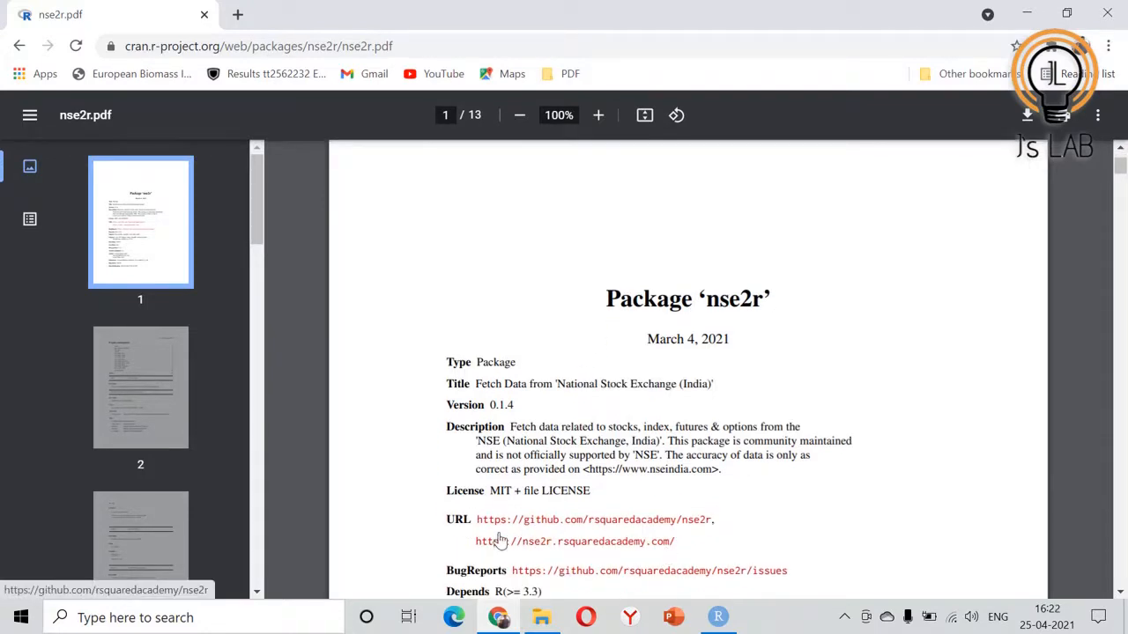
pyautogui.moveTo(530, 546)
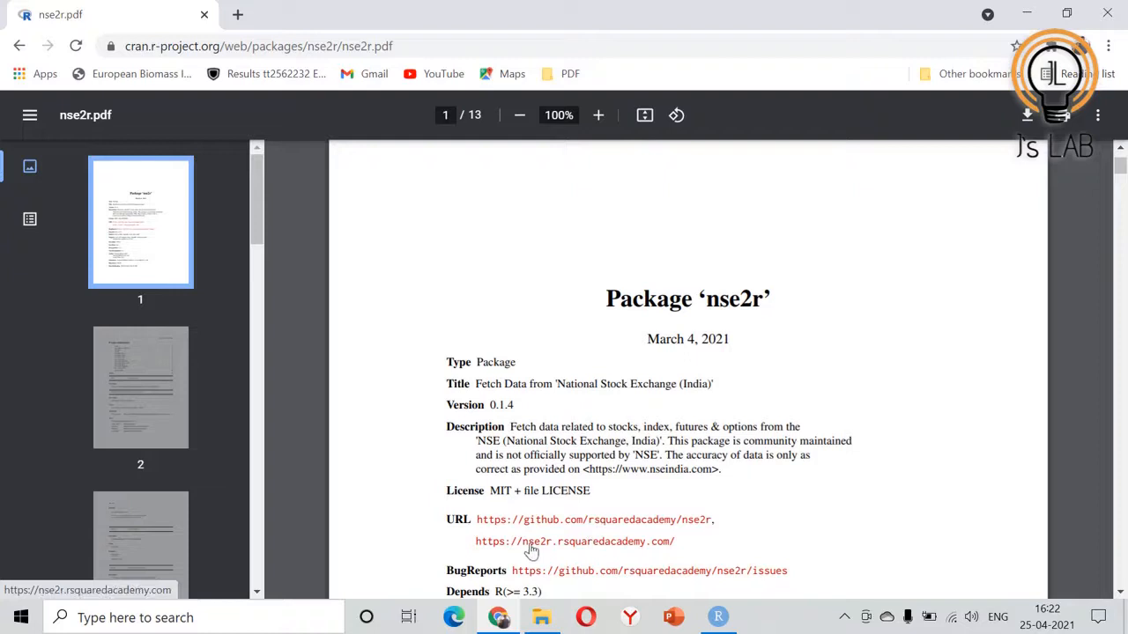
pyautogui.moveTo(755, 578)
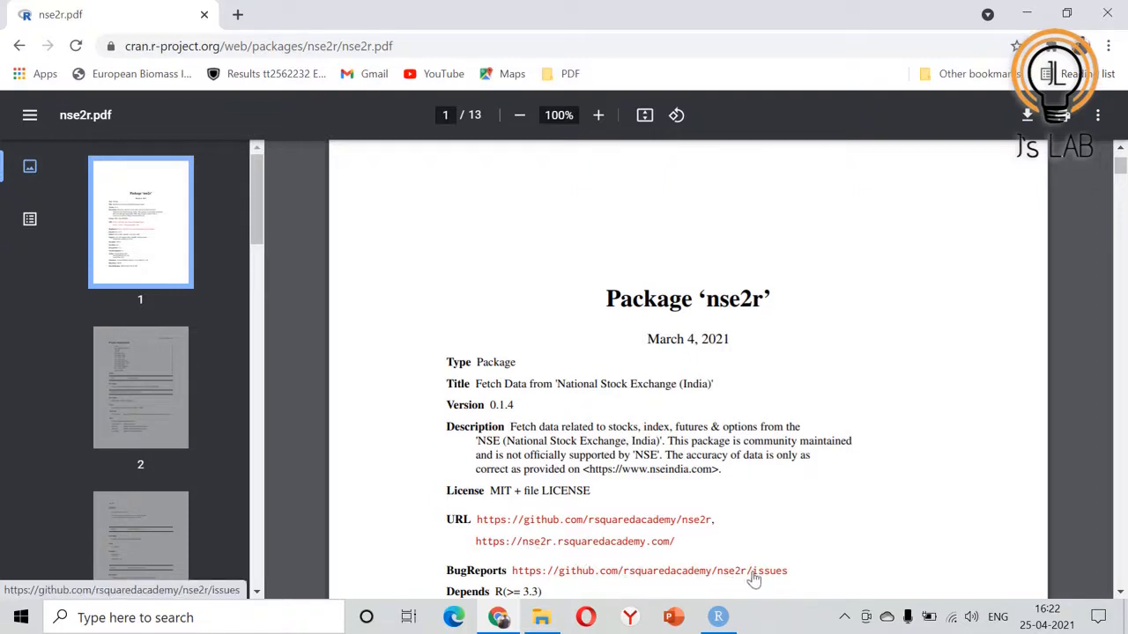
pyautogui.scroll(-3)
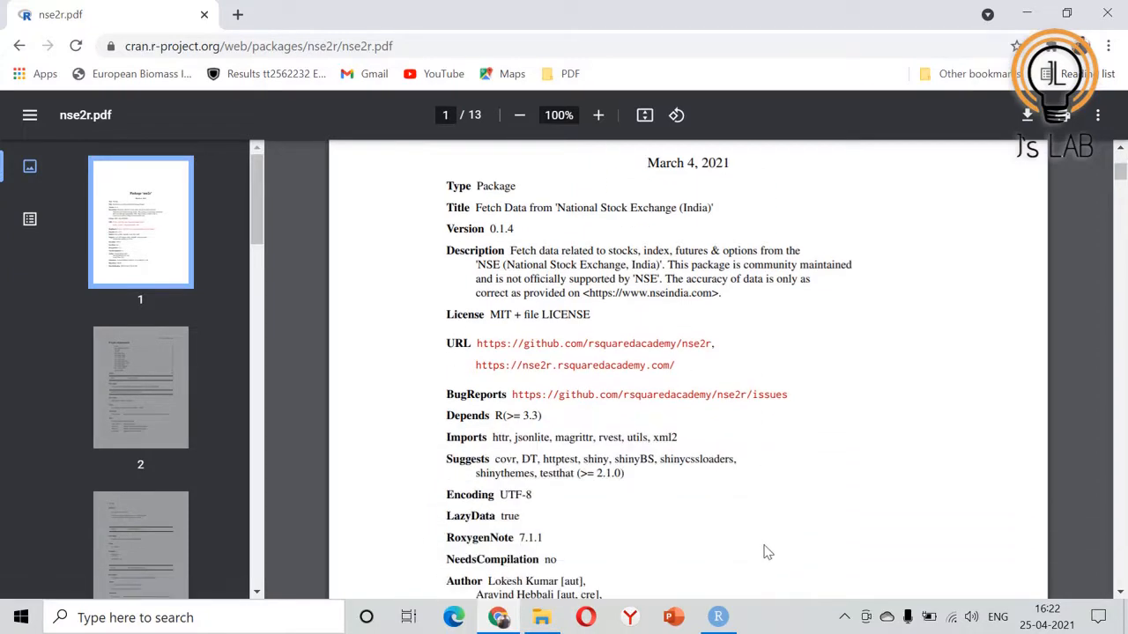
pyautogui.scroll(-3)
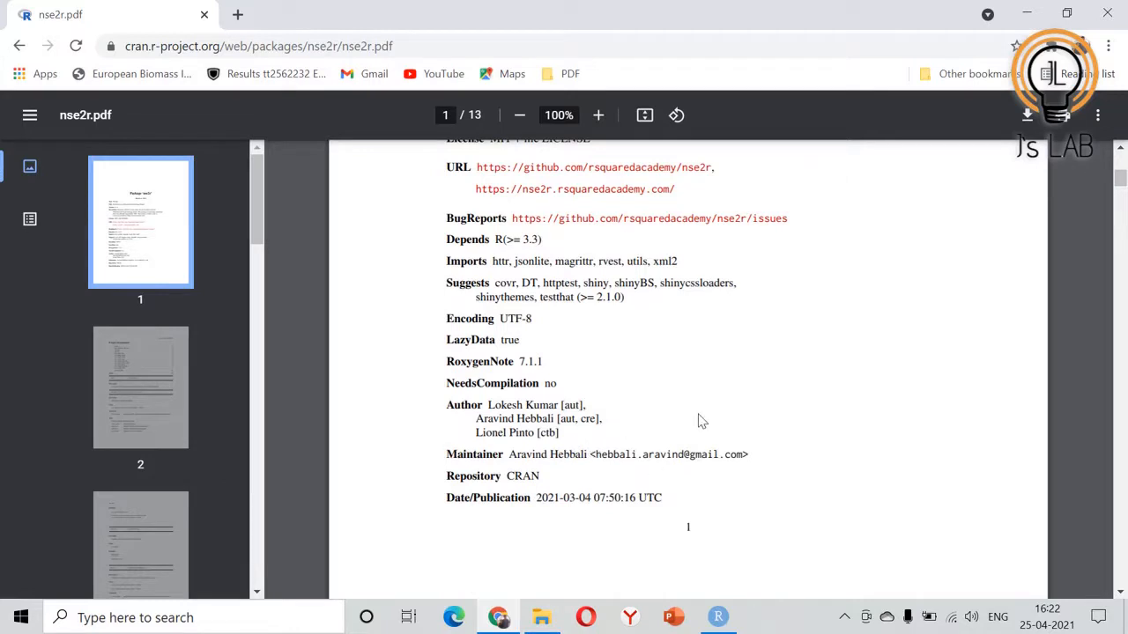
pyautogui.scroll(3)
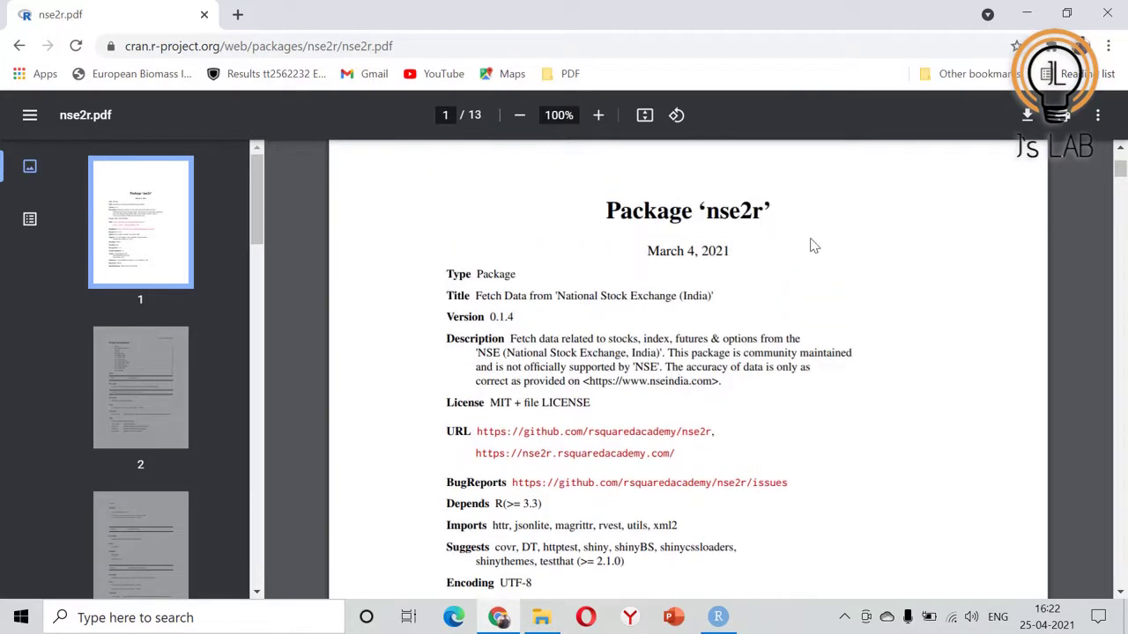
pyautogui.moveTo(802, 243)
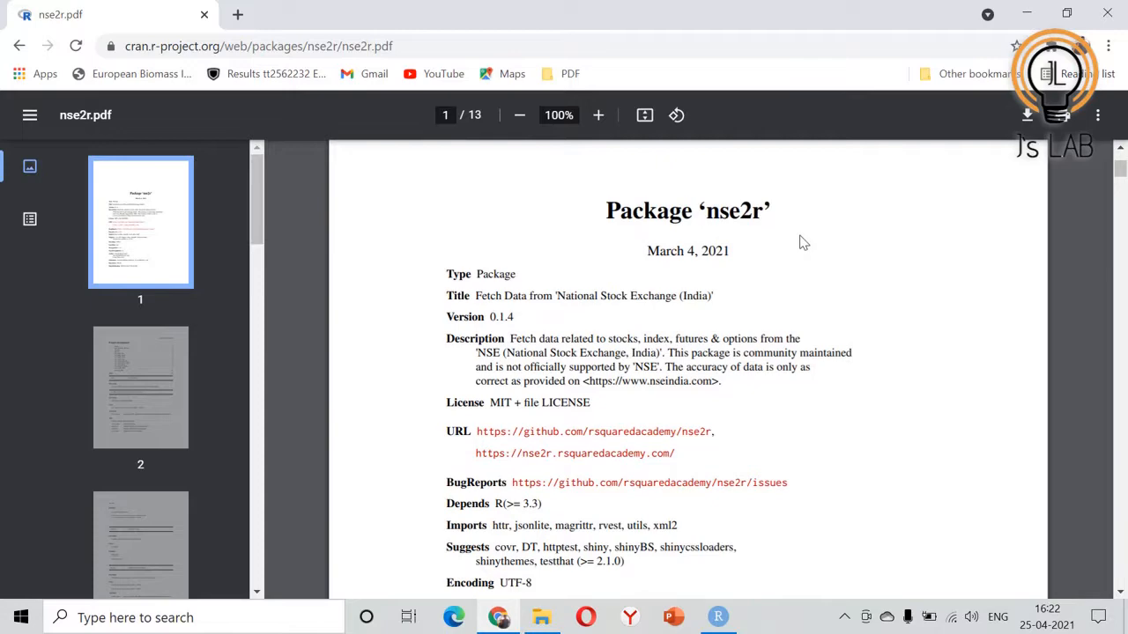
pyautogui.click(717, 616)
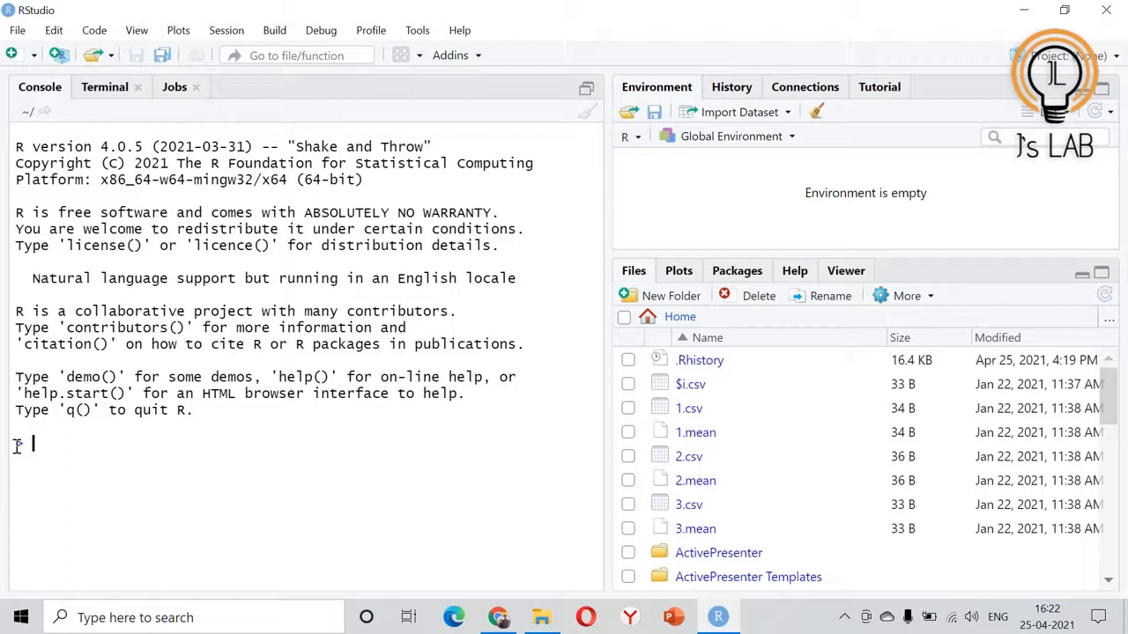
# Discard the install.packages("nse2r") line and load the package with library("nse2r")
pyautogui.write('install.packages("ns')
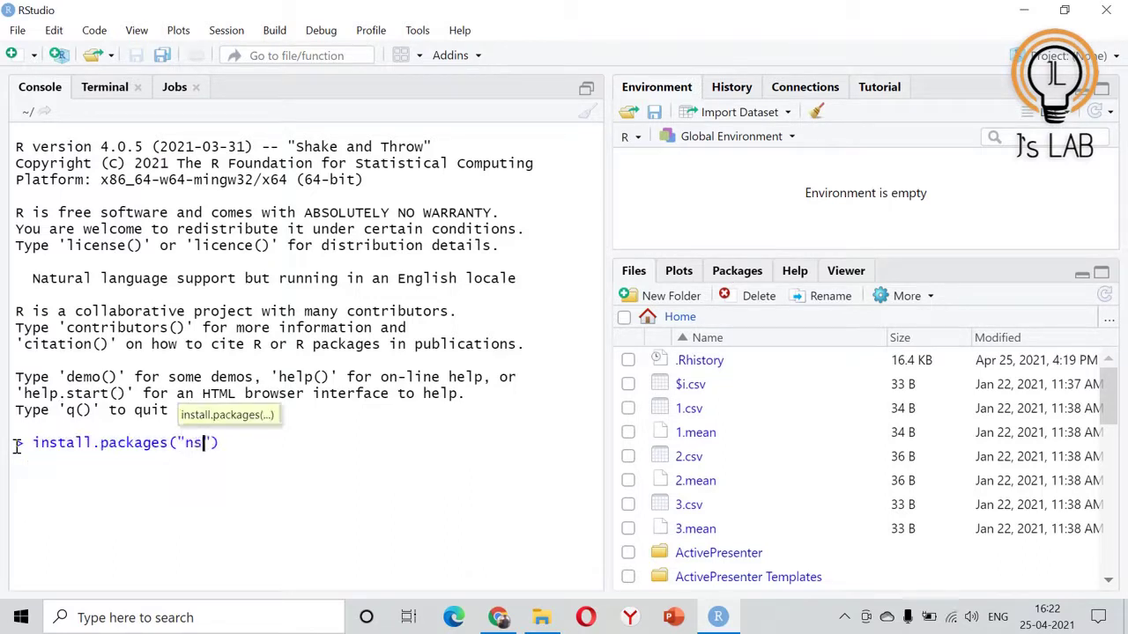
pyautogui.write('e2r')
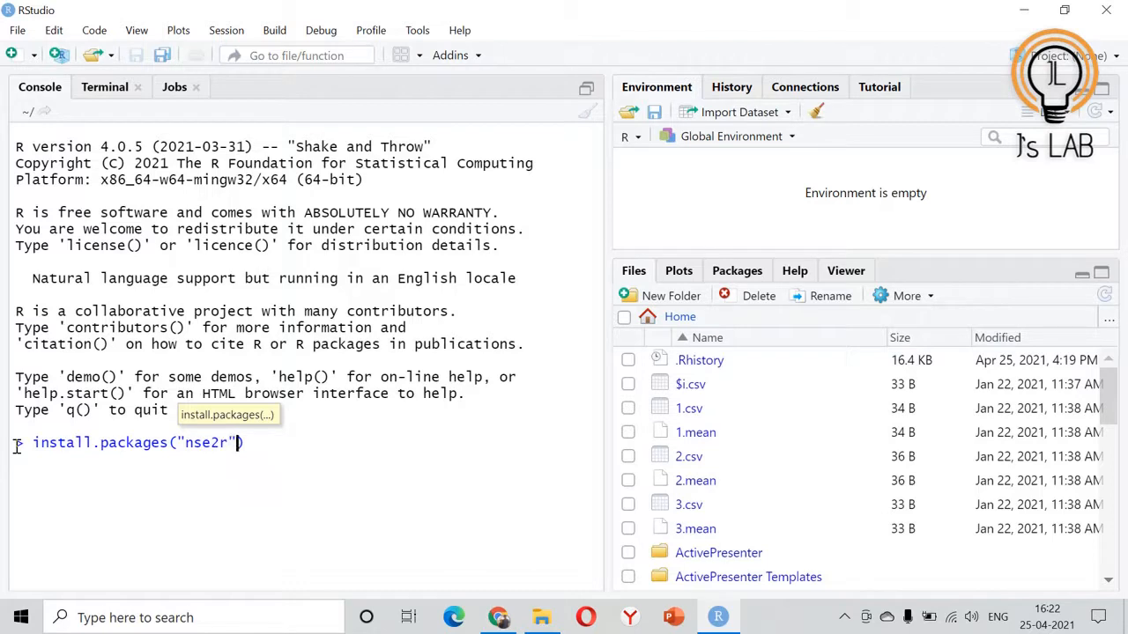
pyautogui.press('Escape')
pyautogui.write('library("')
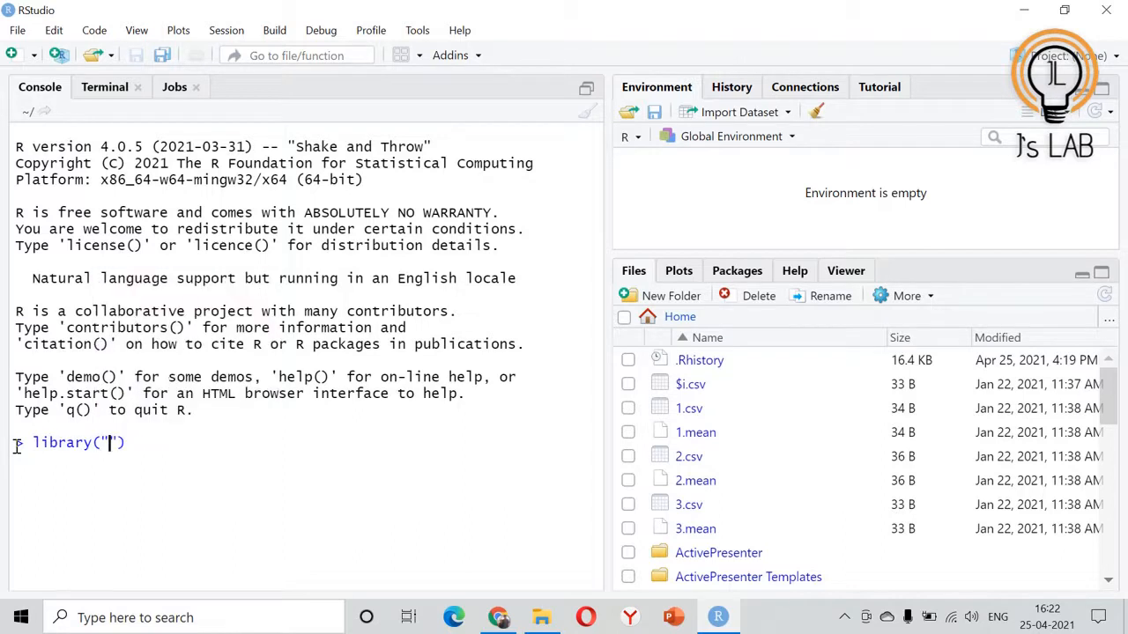
pyautogui.write('nse2')
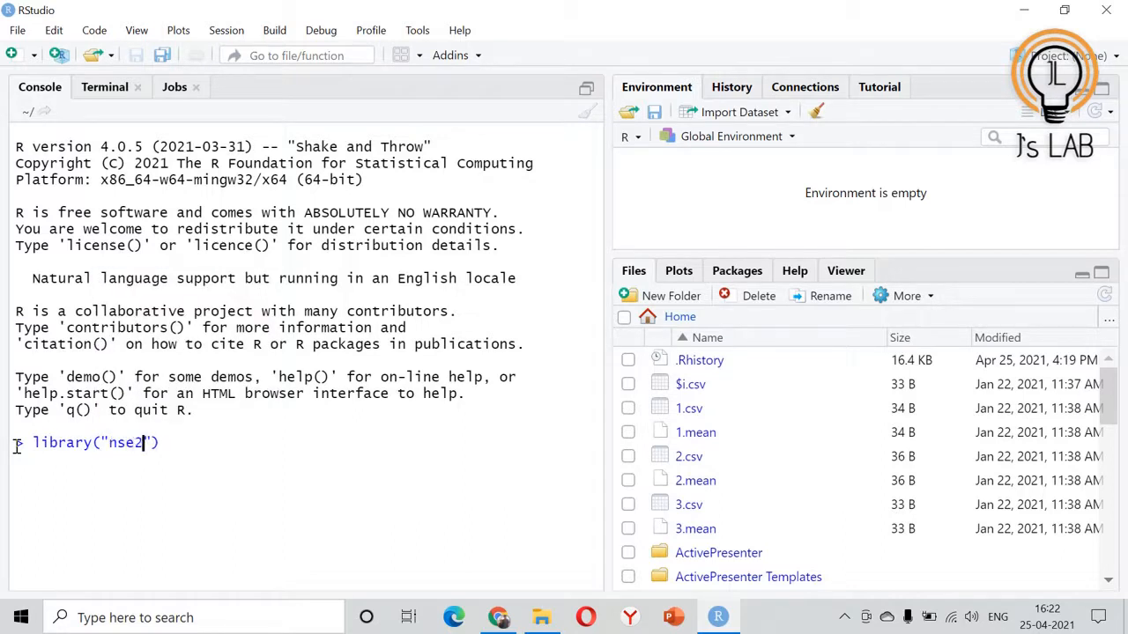
pyautogui.write('r')
pyautogui.press('Return')
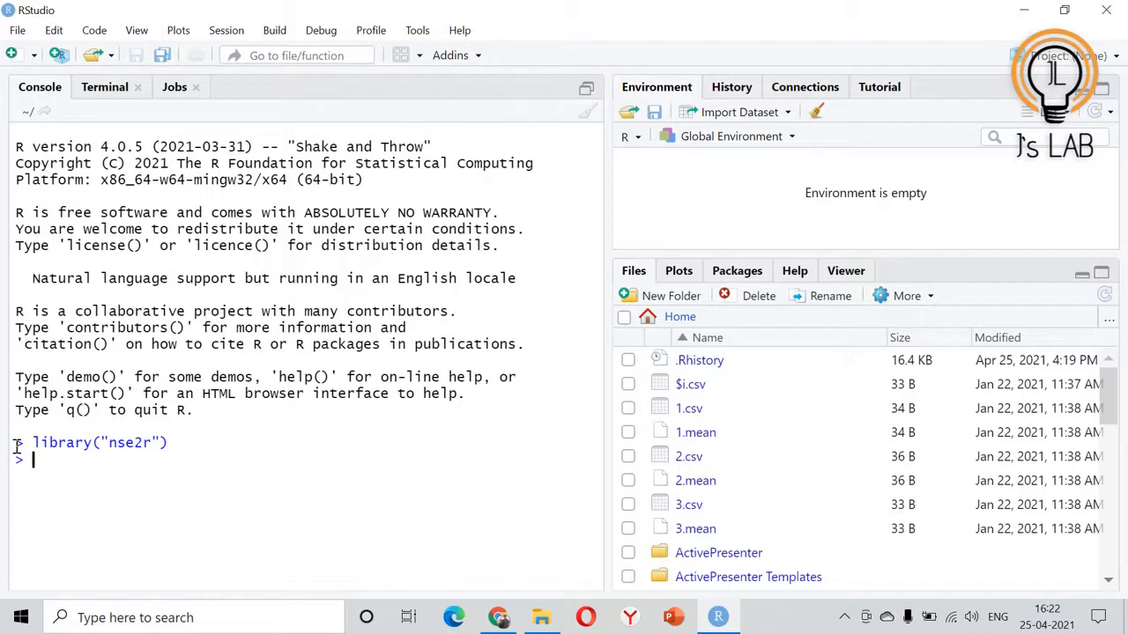
pyautogui.write('nse_index')
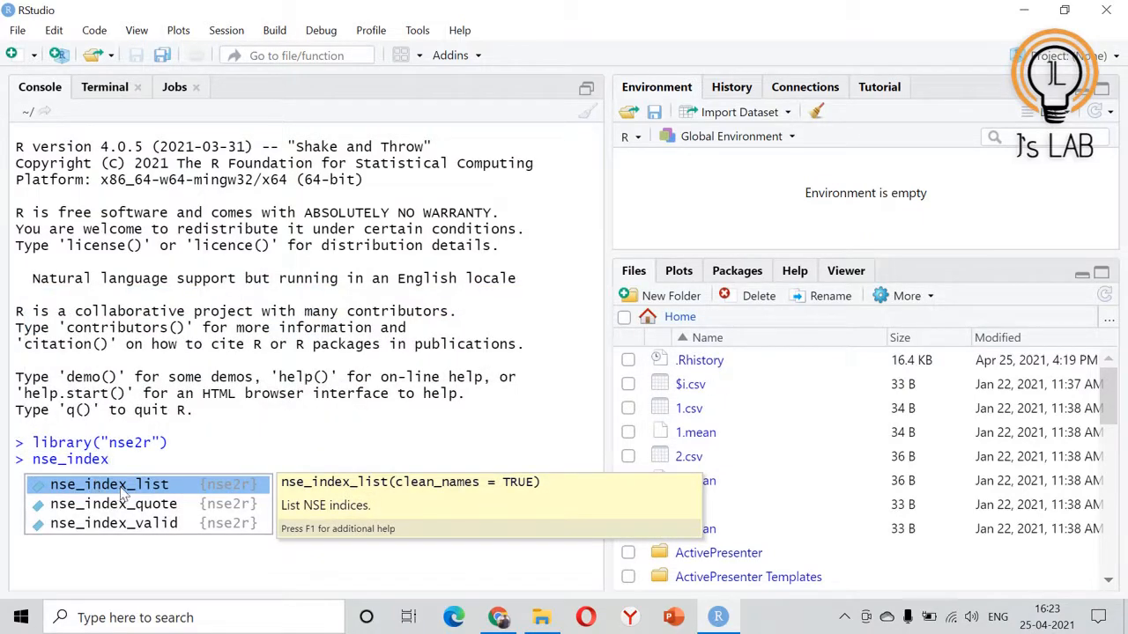
# Run nse_index_list() to print all 55 NSE index names, then start nse_index_quote()
pyautogui.click(109, 482)
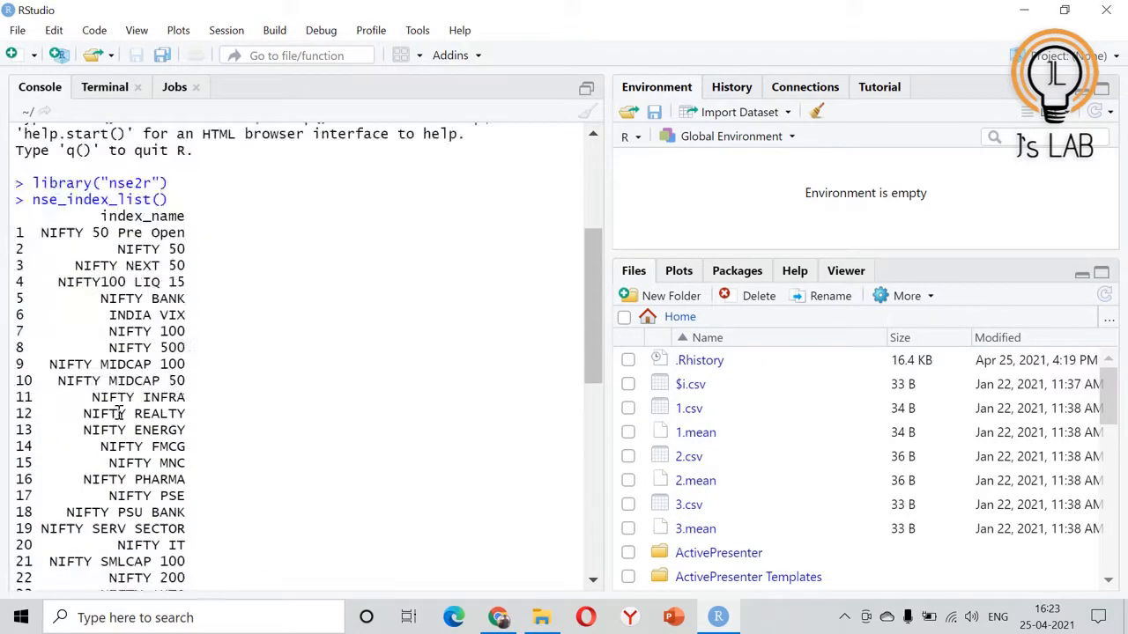
pyautogui.scroll(-3)
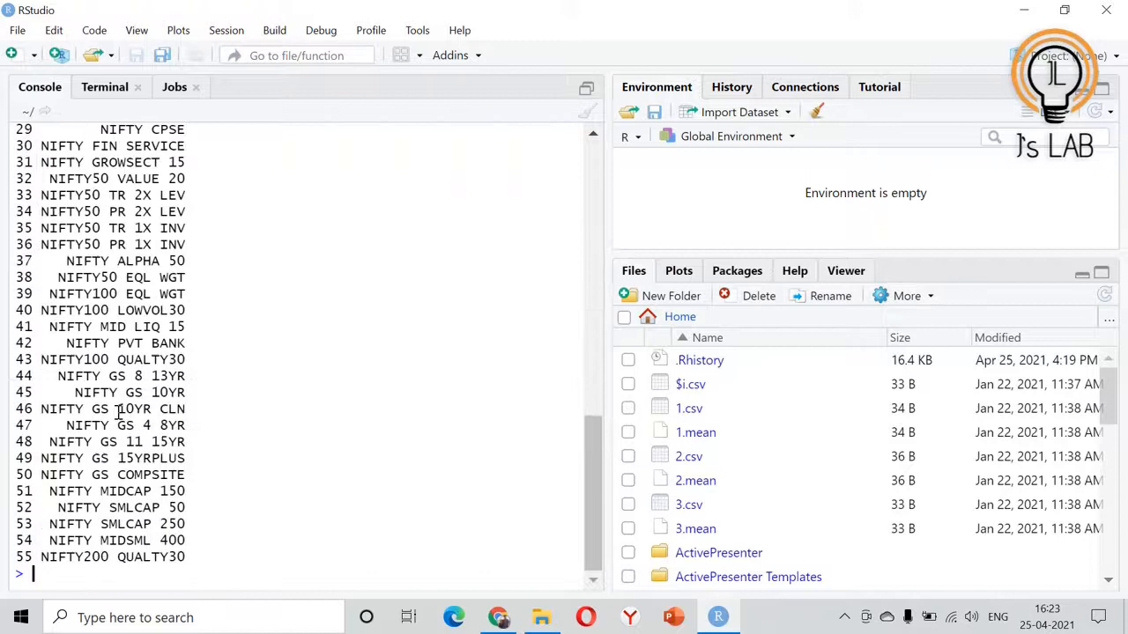
pyautogui.write('nse_index_quote(')
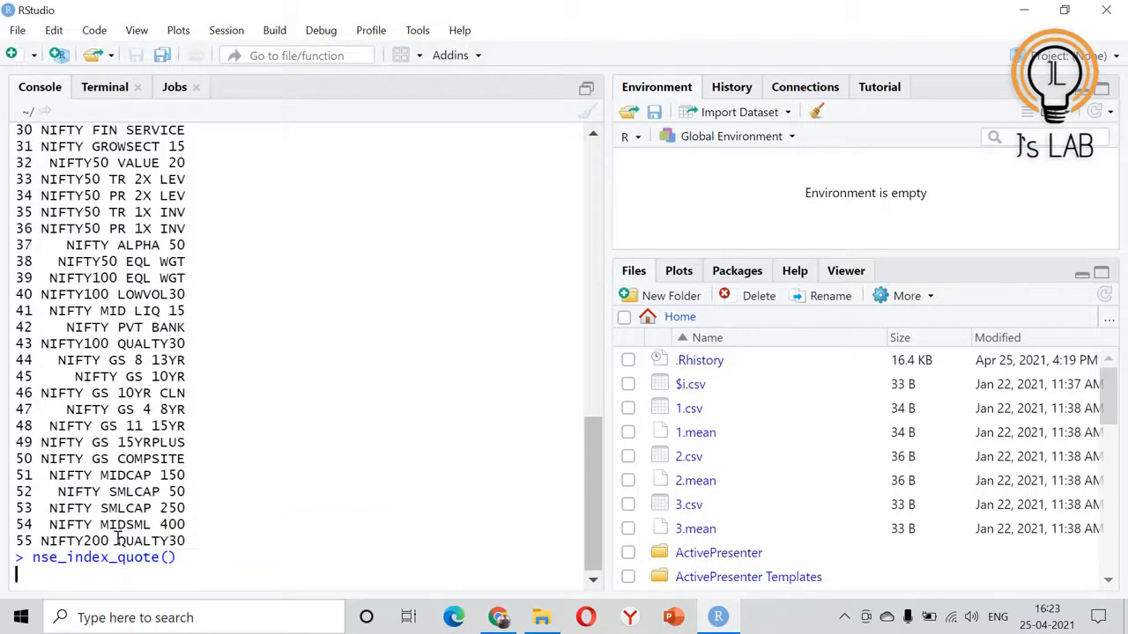
# Run nse_index_quote() for all 55 indices and inspect the cleaned last/change headings
pyautogui.press('Return')
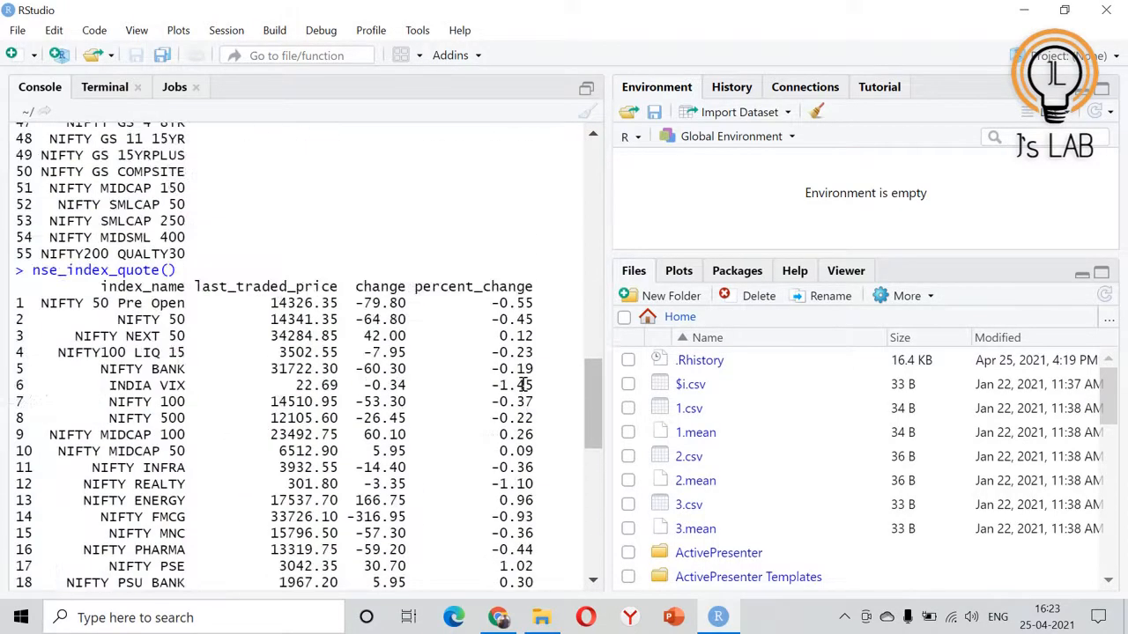
pyautogui.scroll(3)
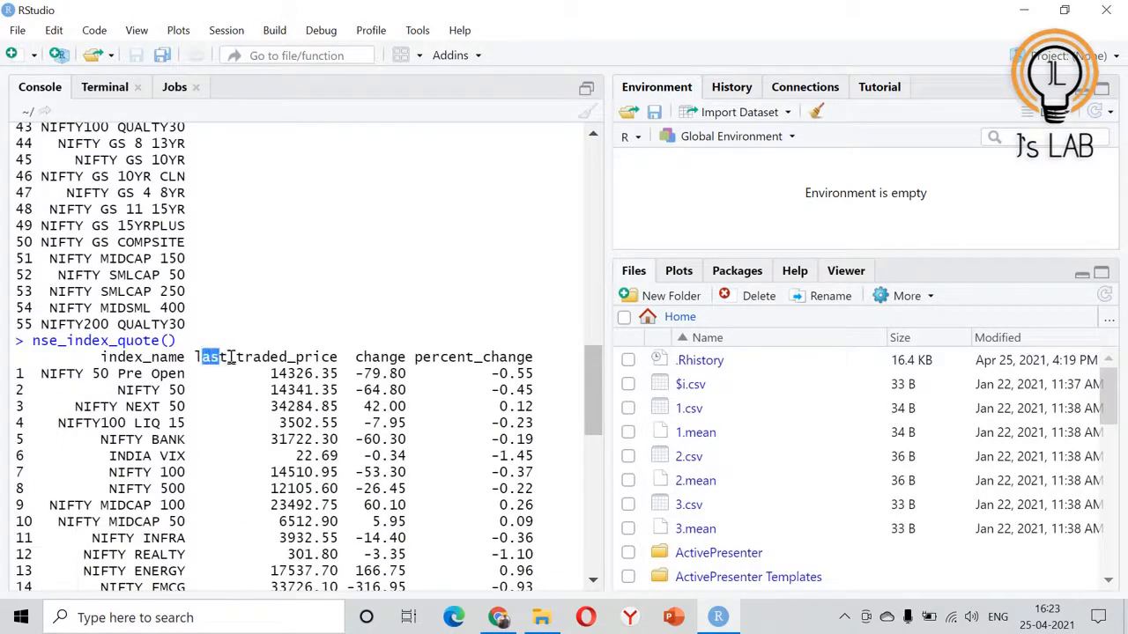
pyautogui.doubleClick(381, 356)
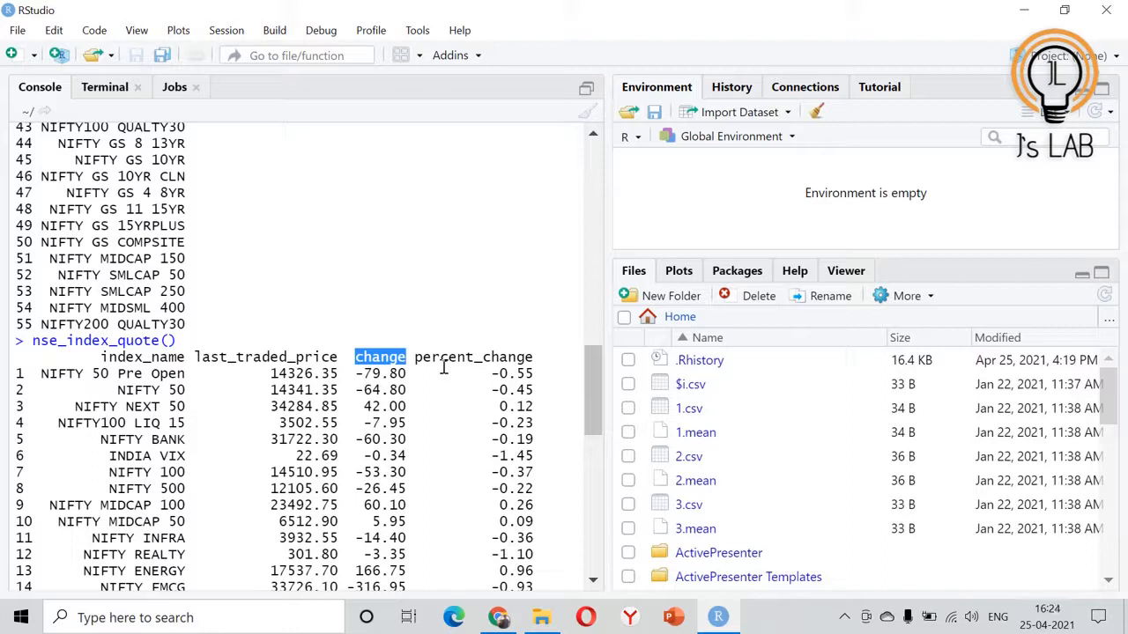
pyautogui.moveTo(316, 408)
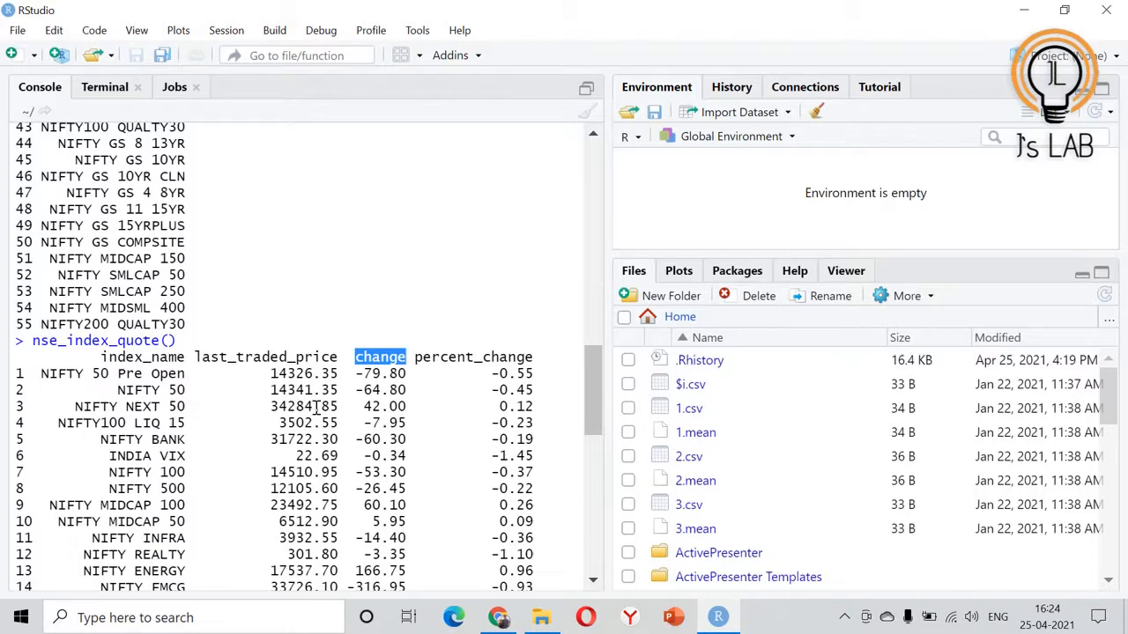
pyautogui.scroll(-3)
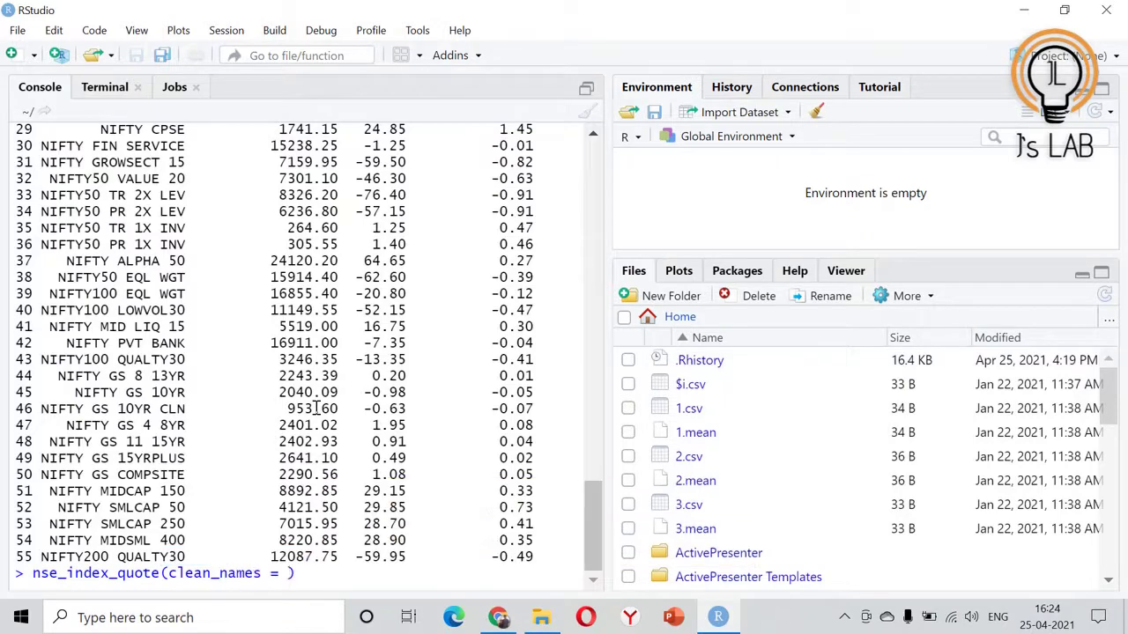
# Run nse_index_quote(clean_names = FALSE) to show raw lastPrice, change and pChange columns
pyautogui.write('FALSE')
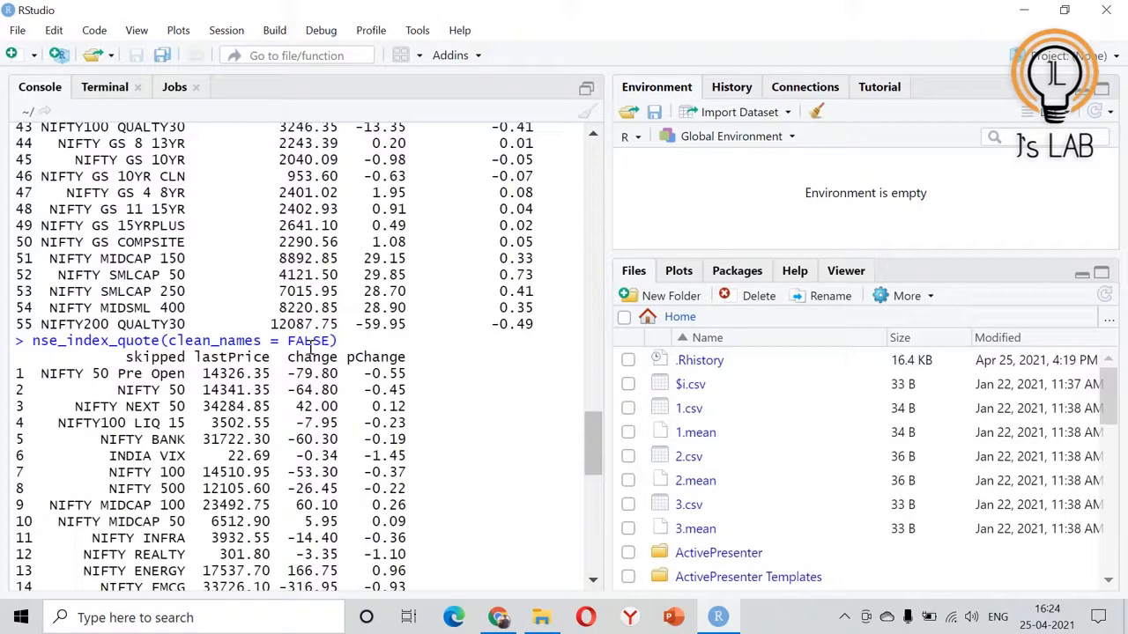
pyautogui.doubleClick(222, 356)
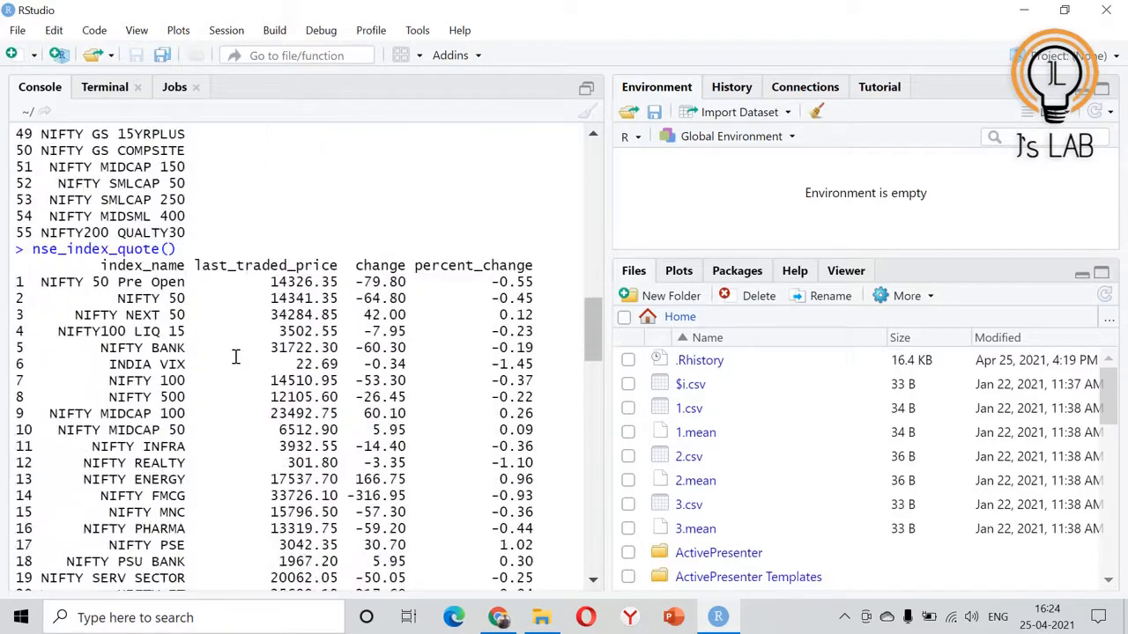
pyautogui.doubleClick(265, 264)
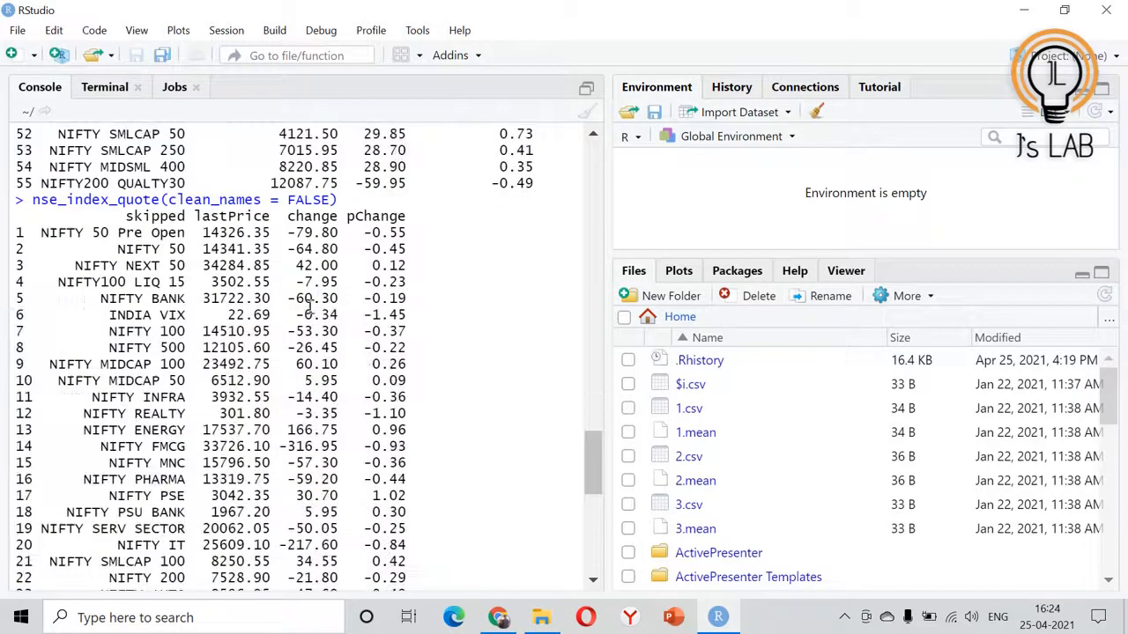
pyautogui.doubleClick(246, 199)
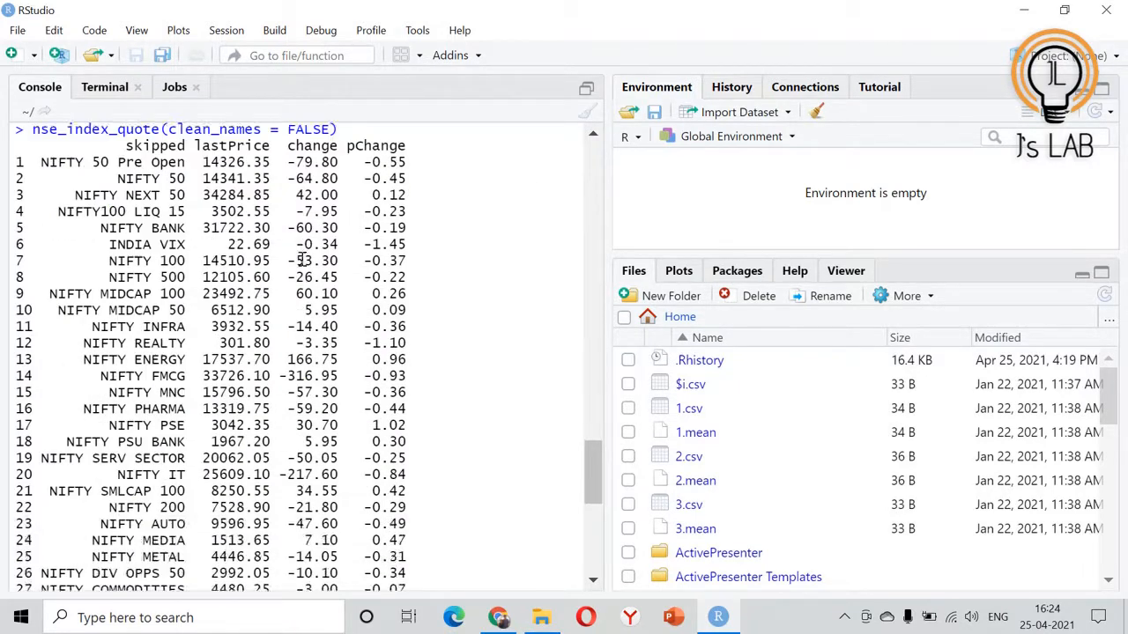
pyautogui.scroll(-3)
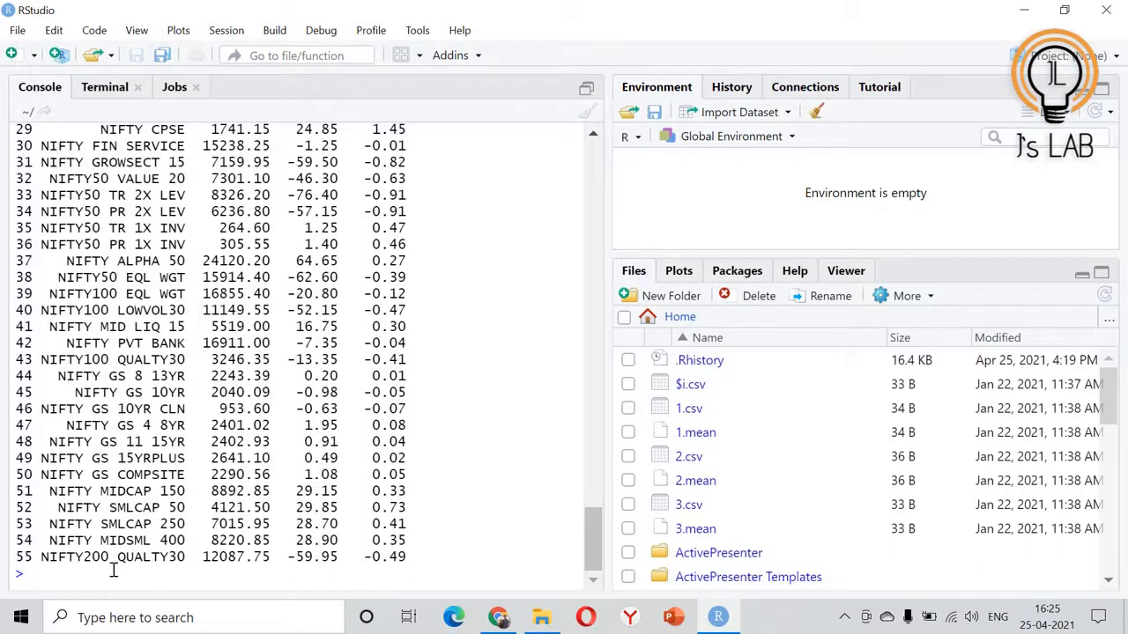
# Run nse_stock_top_gainers() chosen from the nse_stock autocomplete list
pyautogui.write('n')
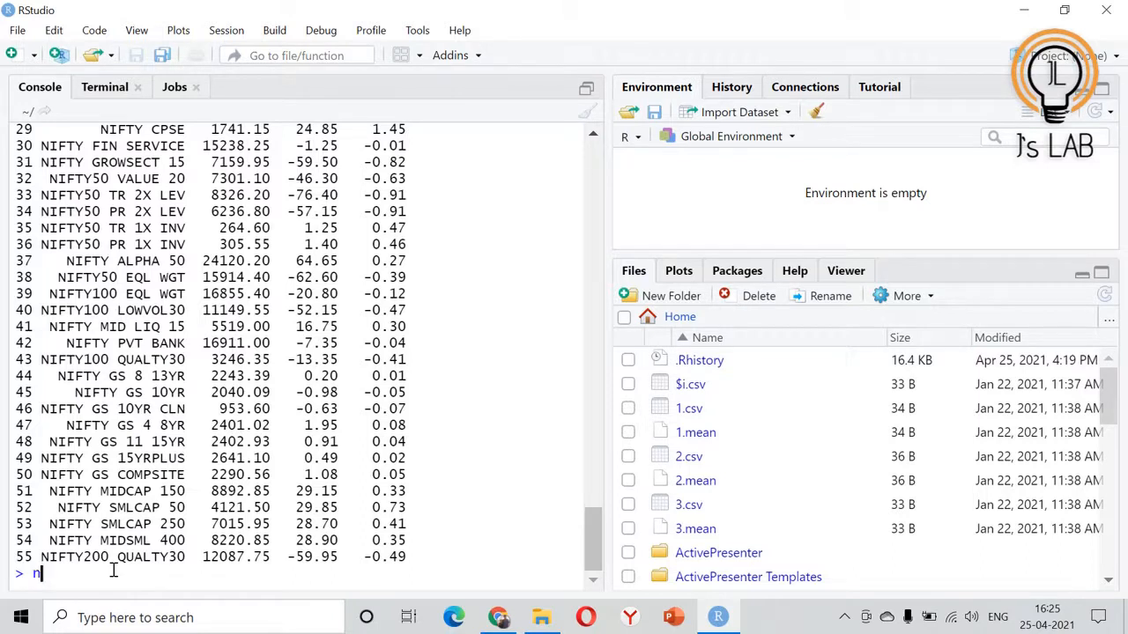
pyautogui.write('nse')
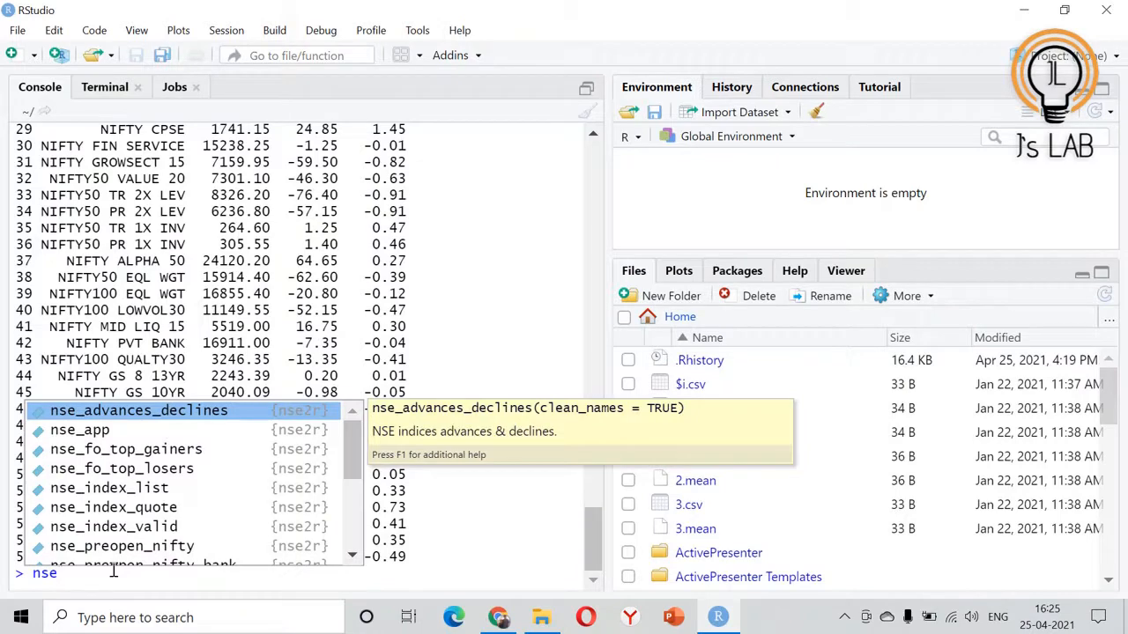
pyautogui.write('_stock')
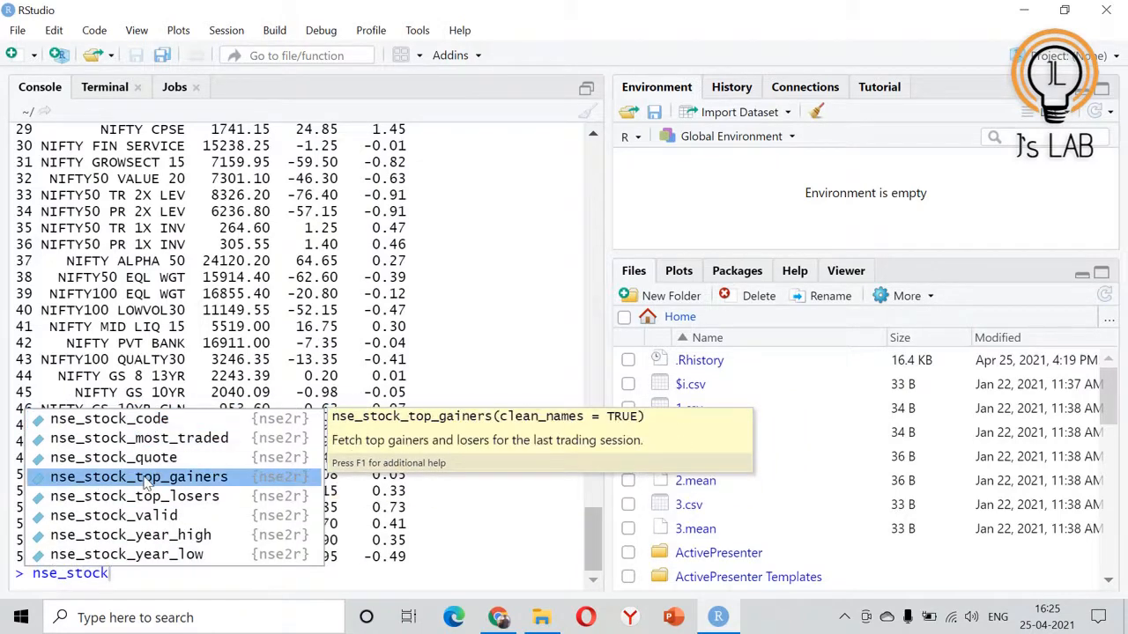
pyautogui.click(137, 476)
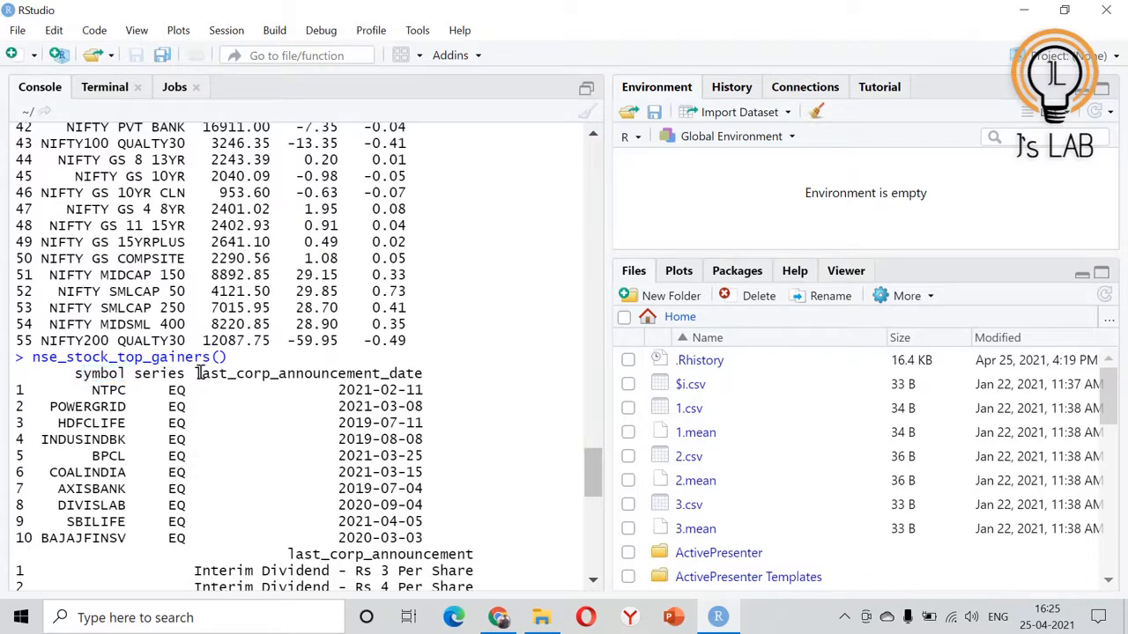
# Review the ten gainers' announcements, prices and turnover, then enter a second top-gainers call
pyautogui.doubleClick(308, 374)
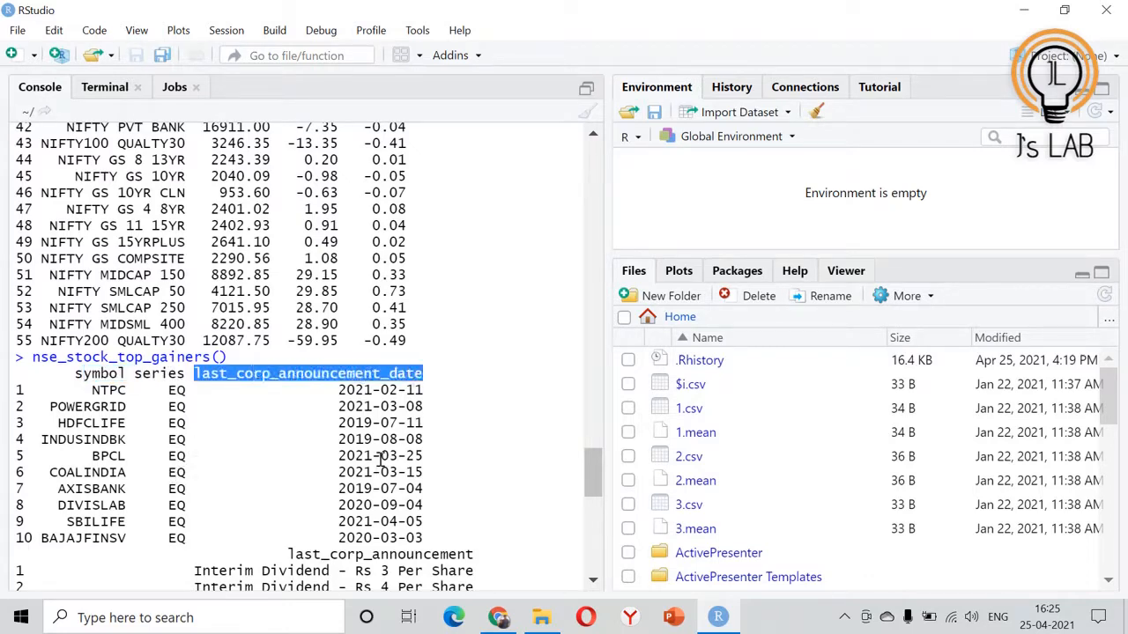
pyautogui.scroll(-3)
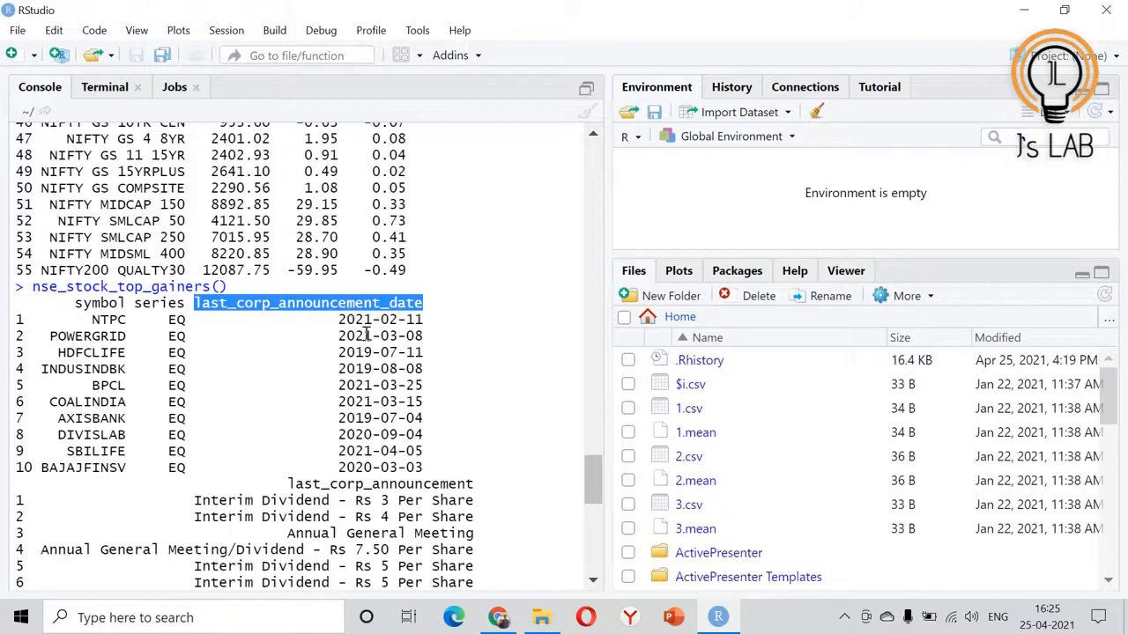
pyautogui.scroll(-3)
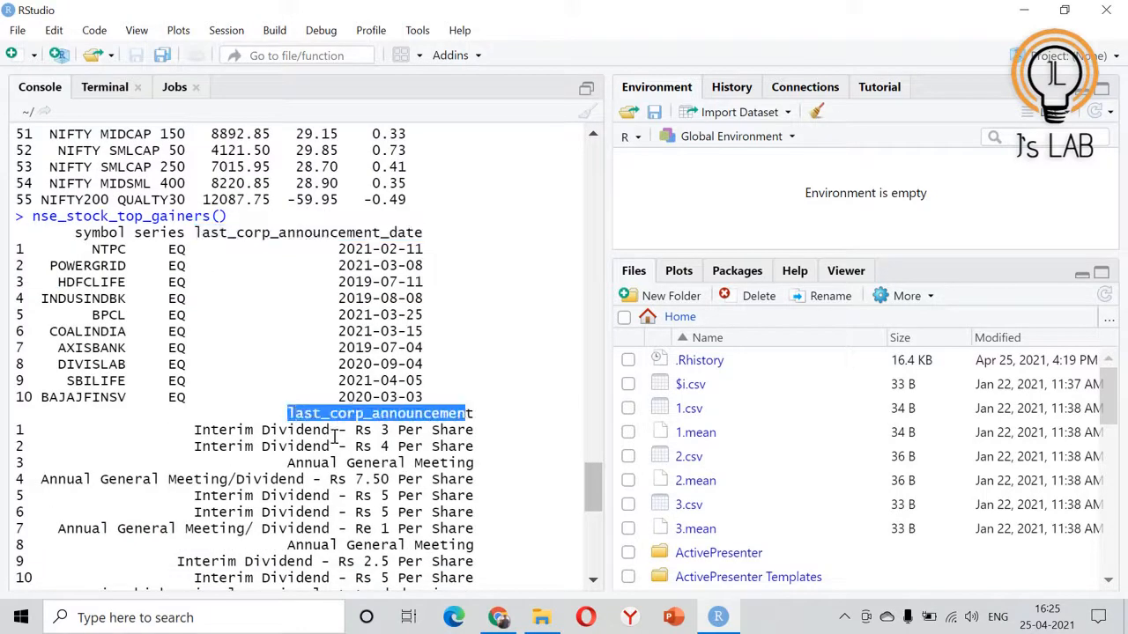
pyautogui.scroll(-3)
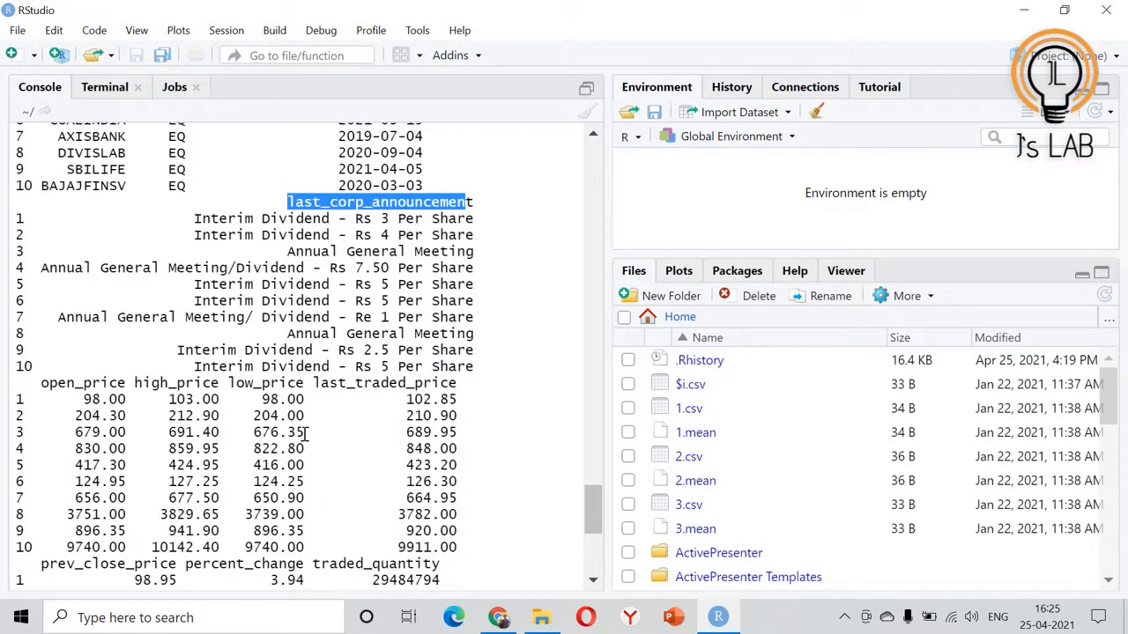
pyautogui.moveTo(343, 402)
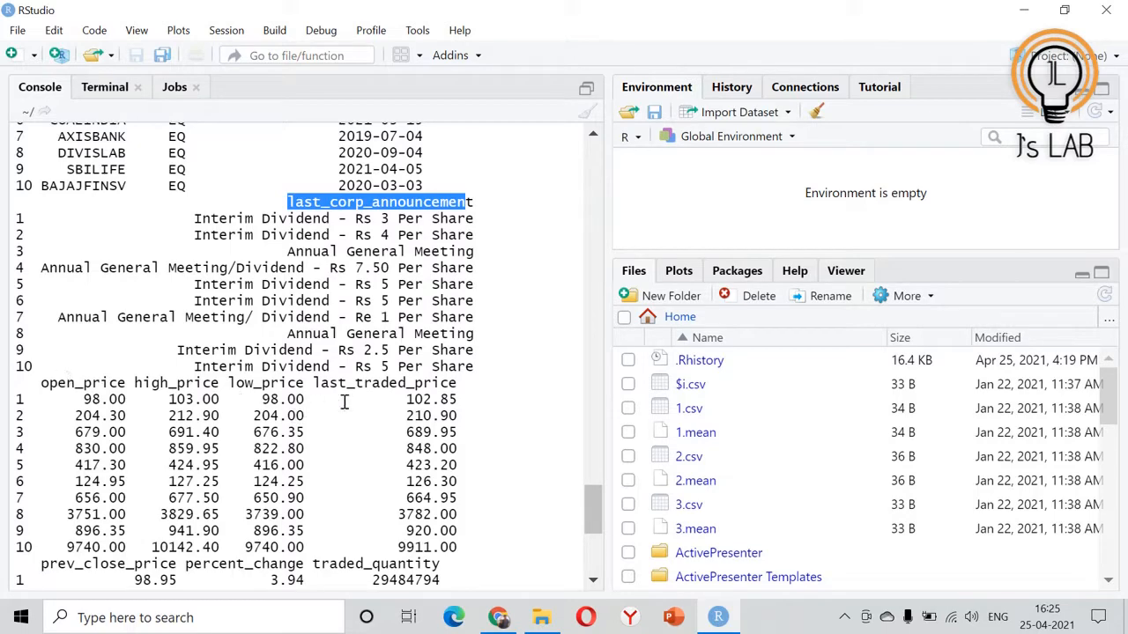
pyautogui.scroll(-3)
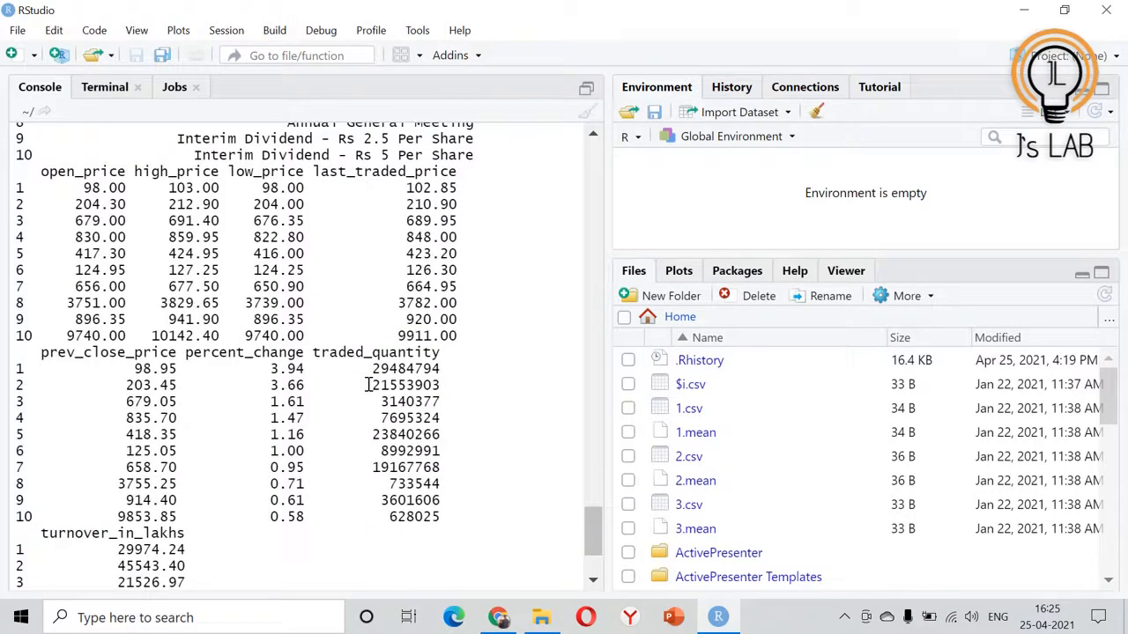
pyautogui.scroll(-3)
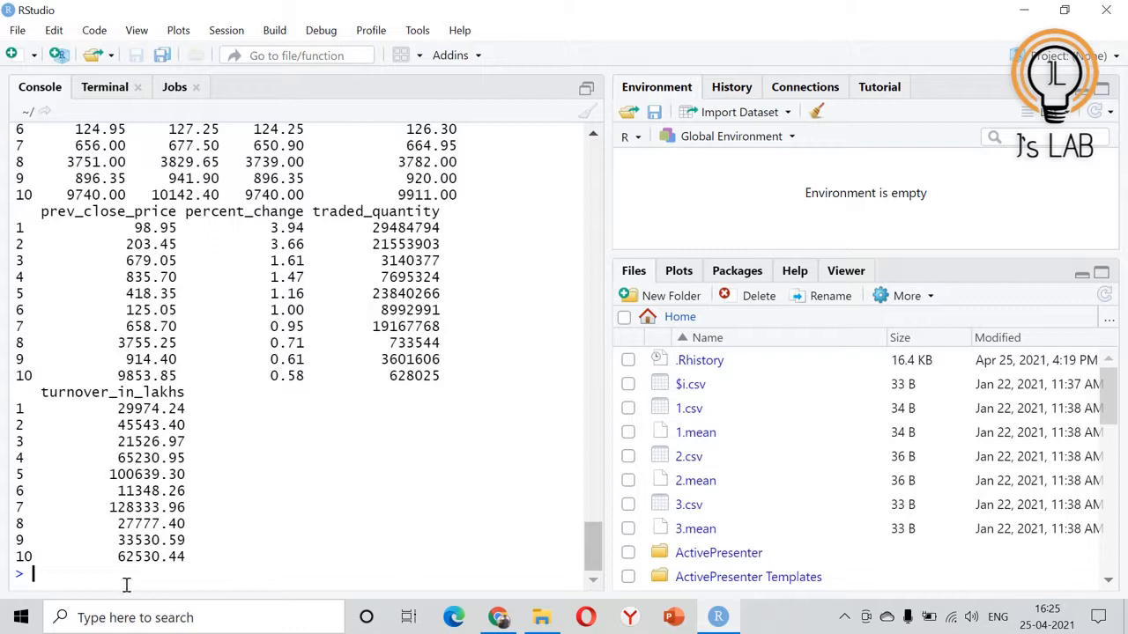
pyautogui.write('nse_stock_top_gainers()')
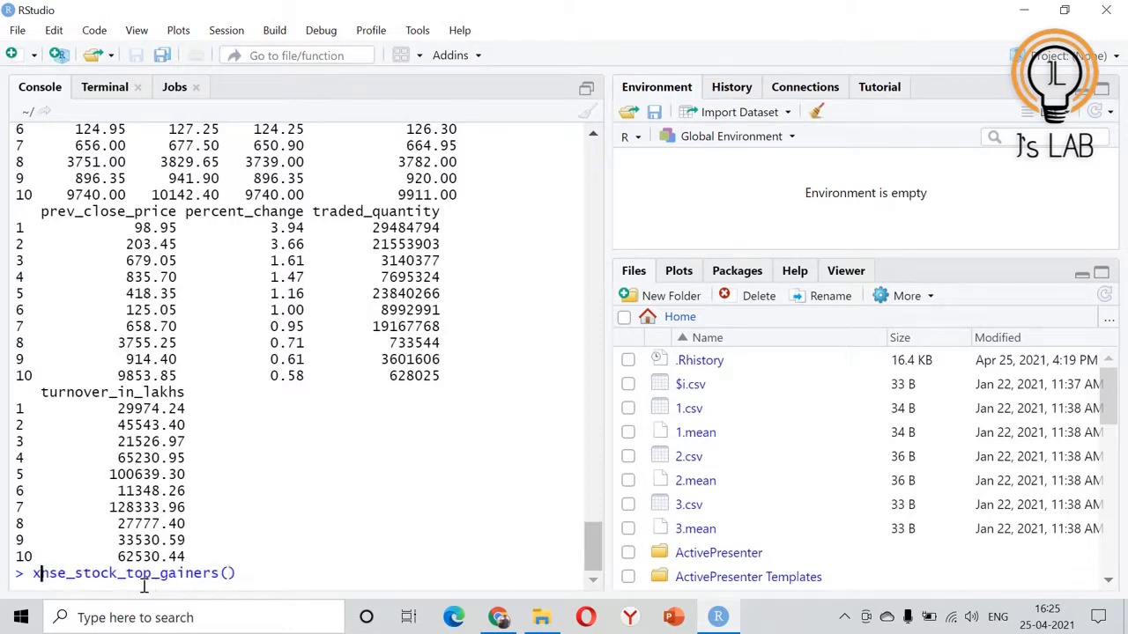
# Store top gainers as x, print NTPC's row x[1,] then its date x[1,3] = 2021-02-11
pyautogui.press('Return')
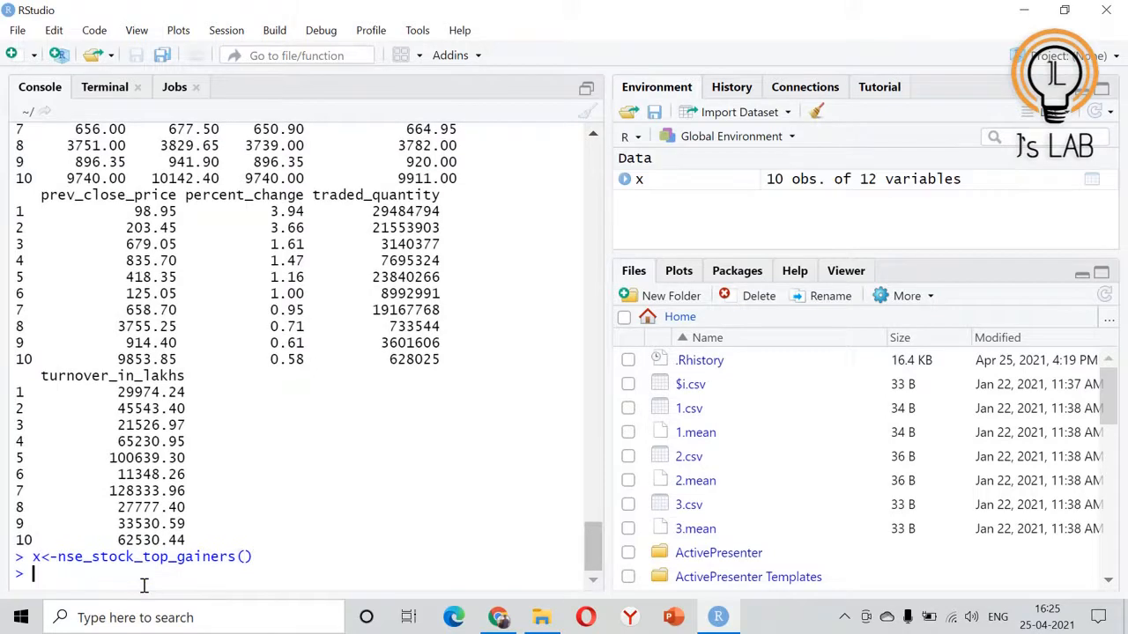
pyautogui.write('x[[')
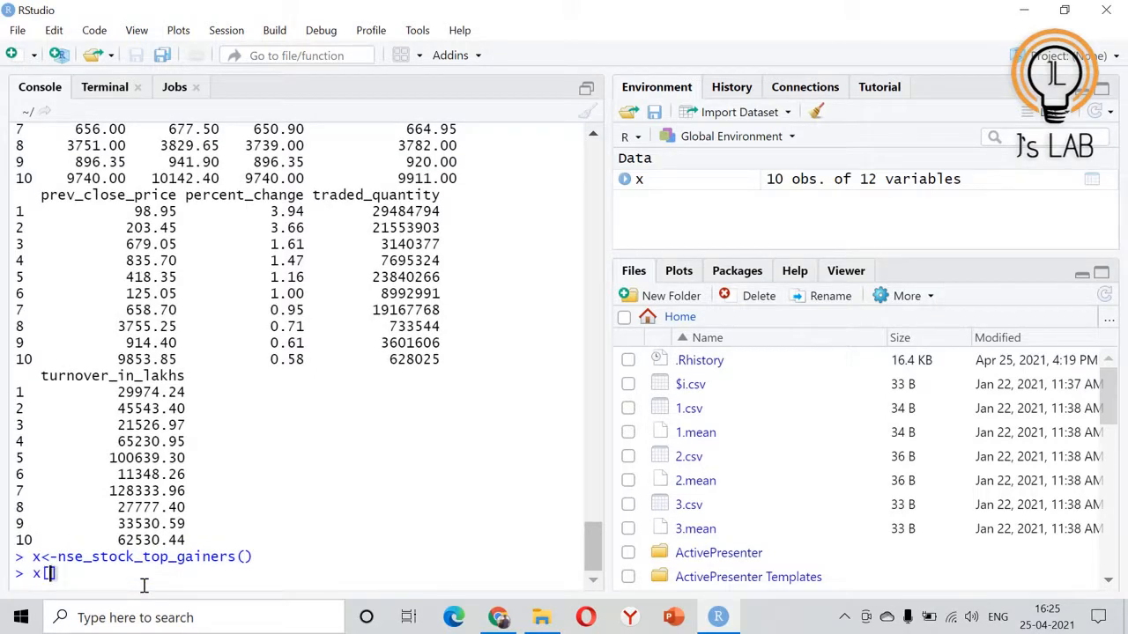
pyautogui.write('1,')
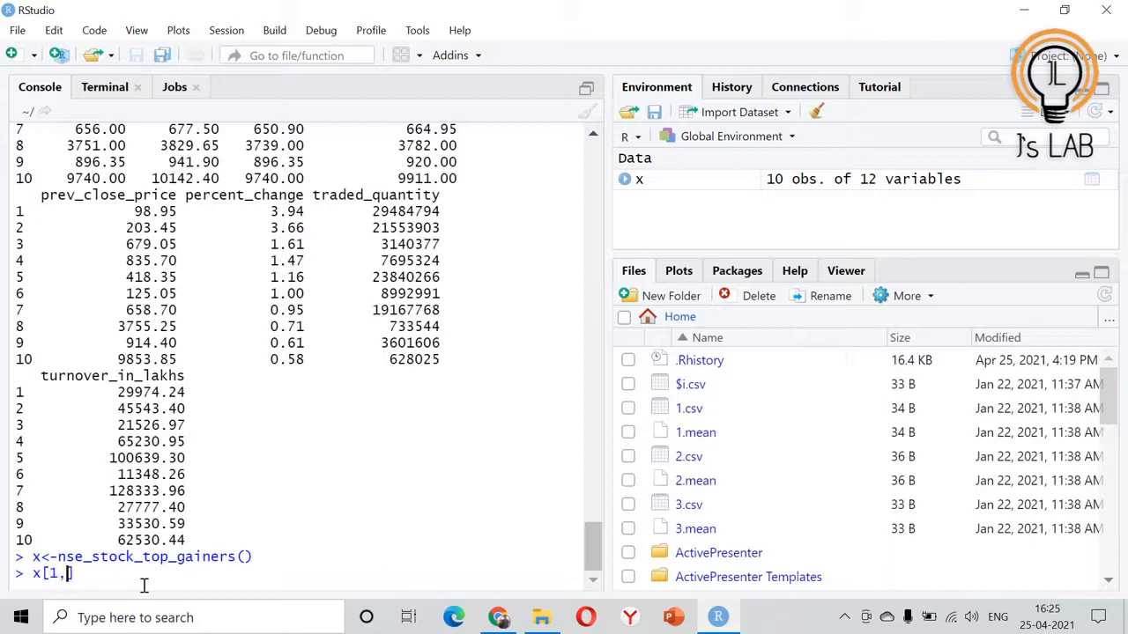
pyautogui.press('Return')
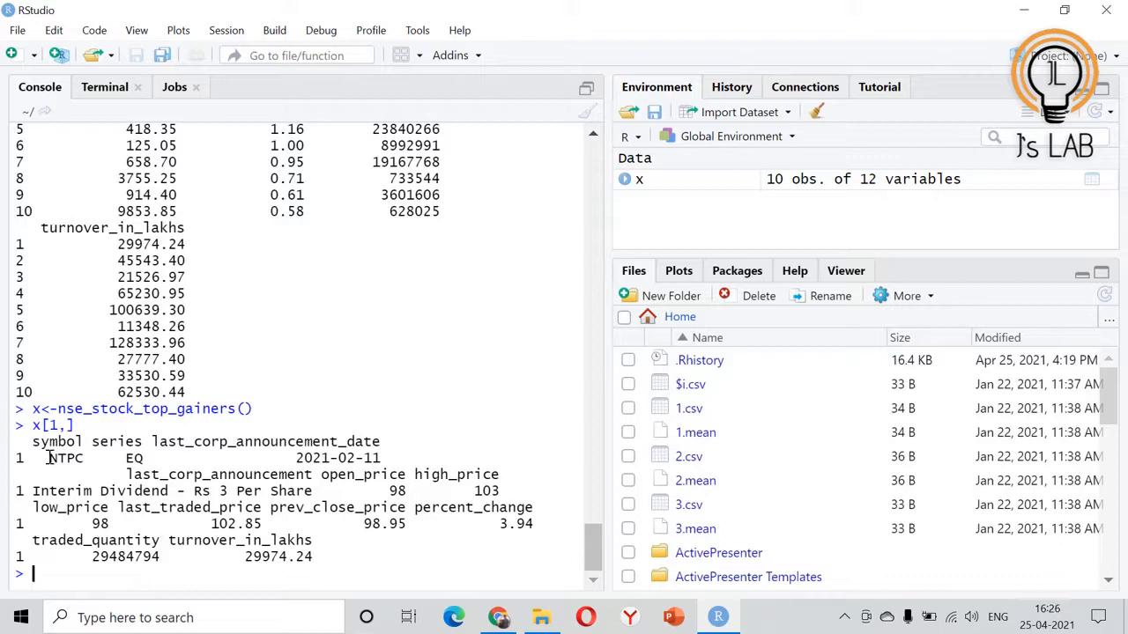
pyautogui.moveTo(49, 458); pyautogui.dragTo(379, 474)
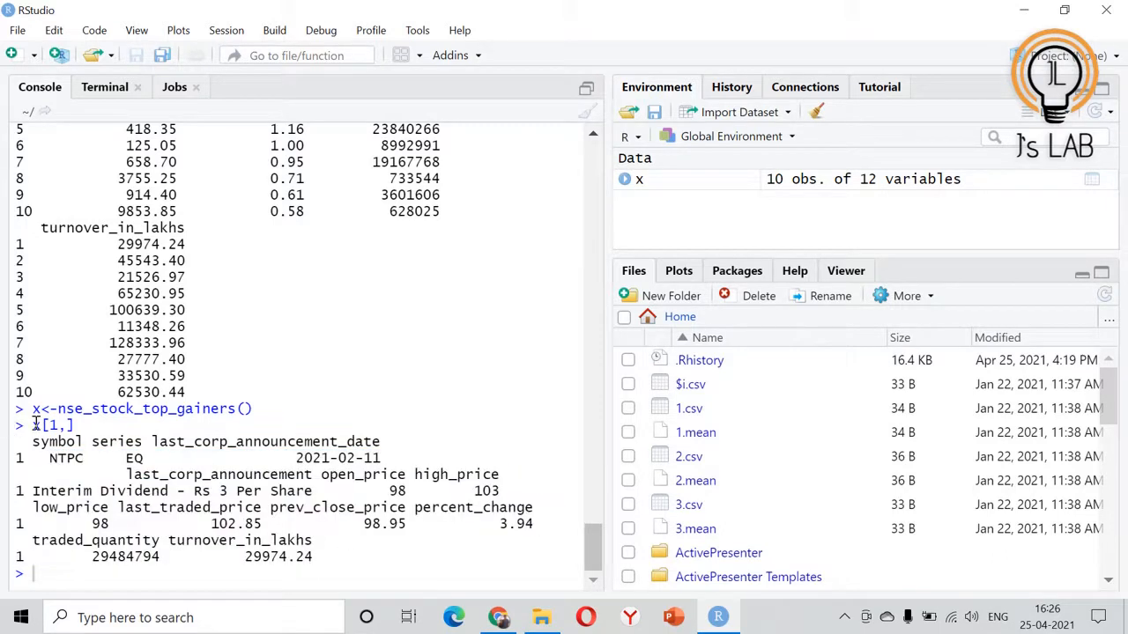
pyautogui.moveTo(43, 424)
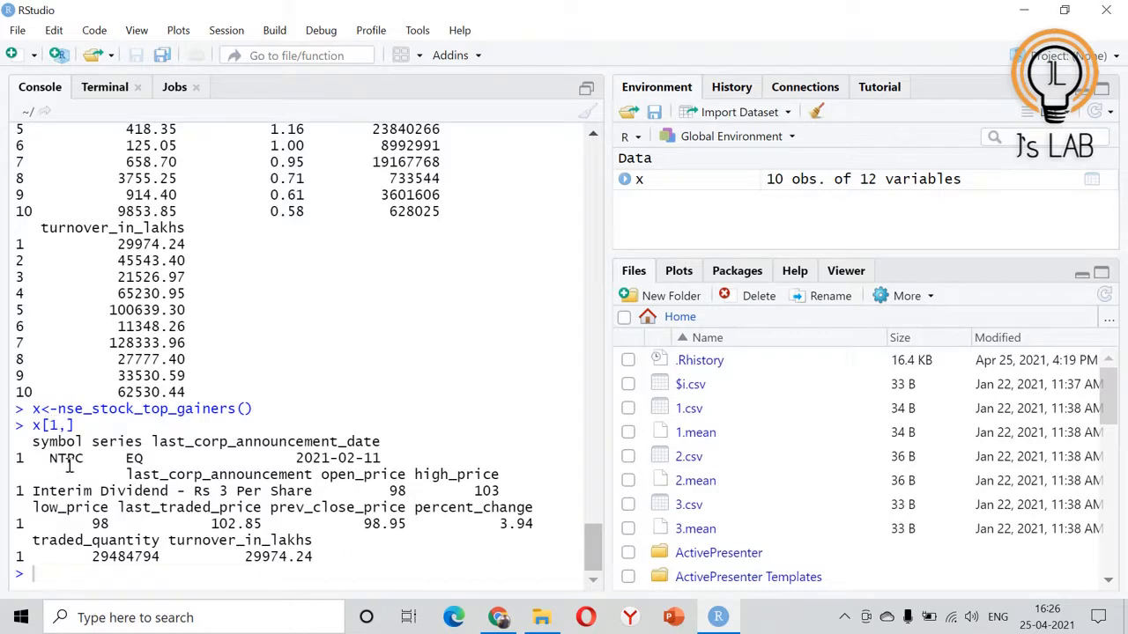
pyautogui.doubleClick(44, 441)
pyautogui.write('x[1,]')
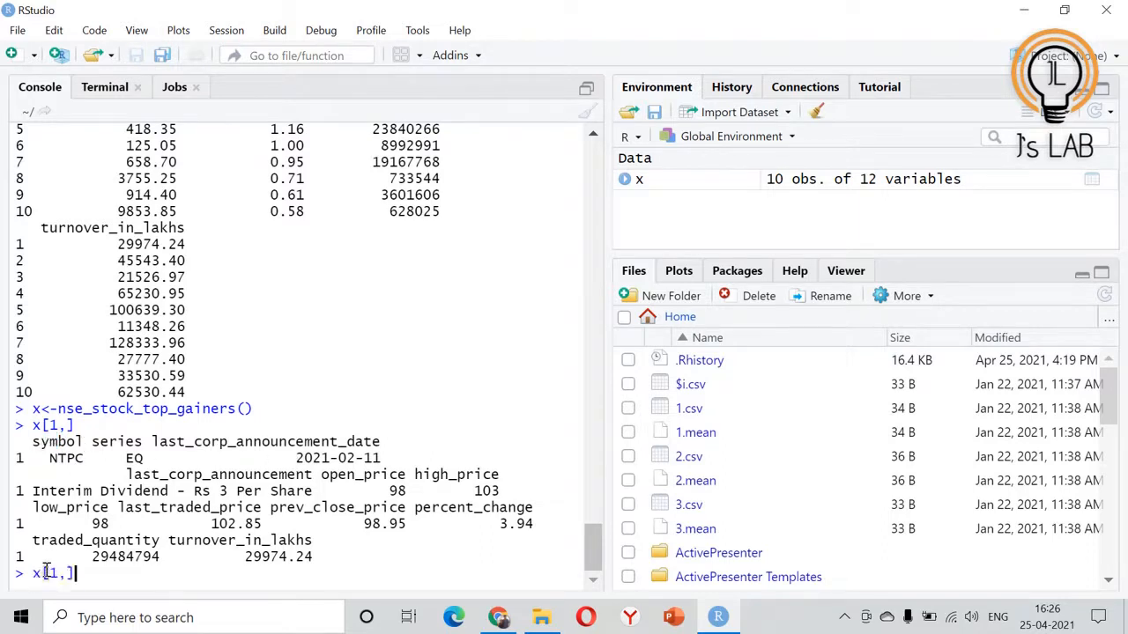
pyautogui.write('3')
pyautogui.press('Return')
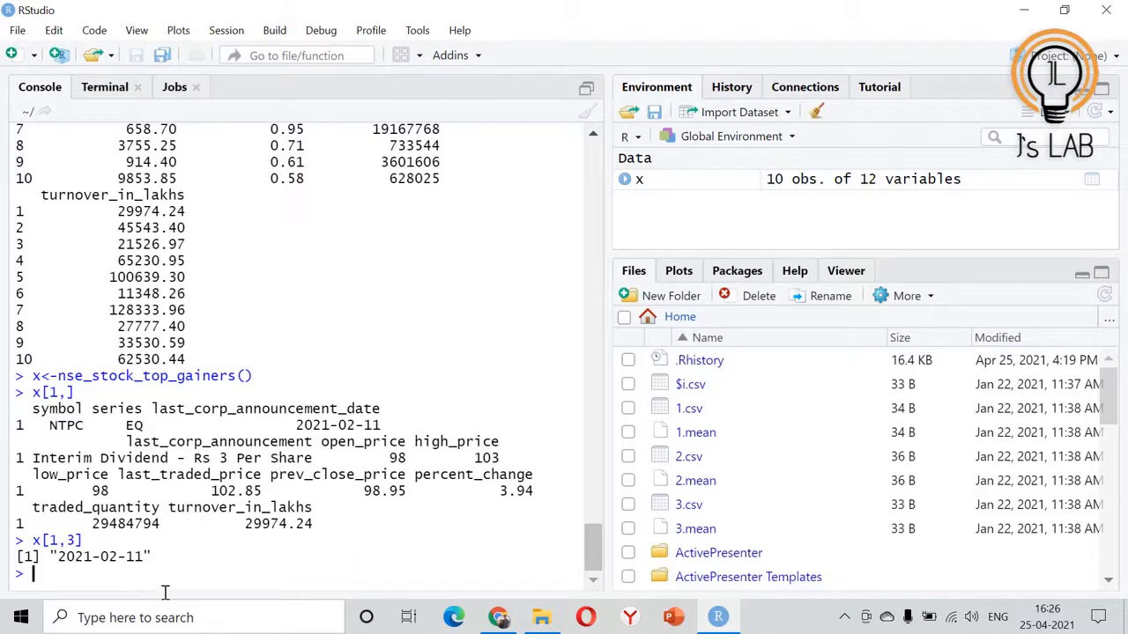
# Run nse_stock_year_high() listing 69 stocks at 52-week highs with prices and changes
pyautogui.write('nse_')
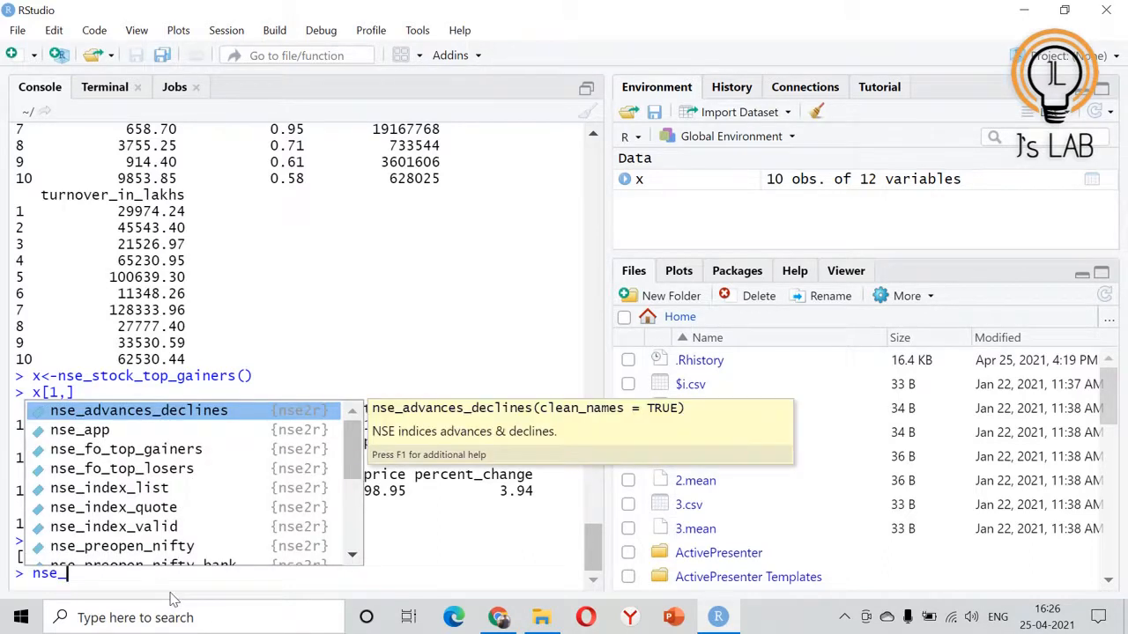
pyautogui.write('stock')
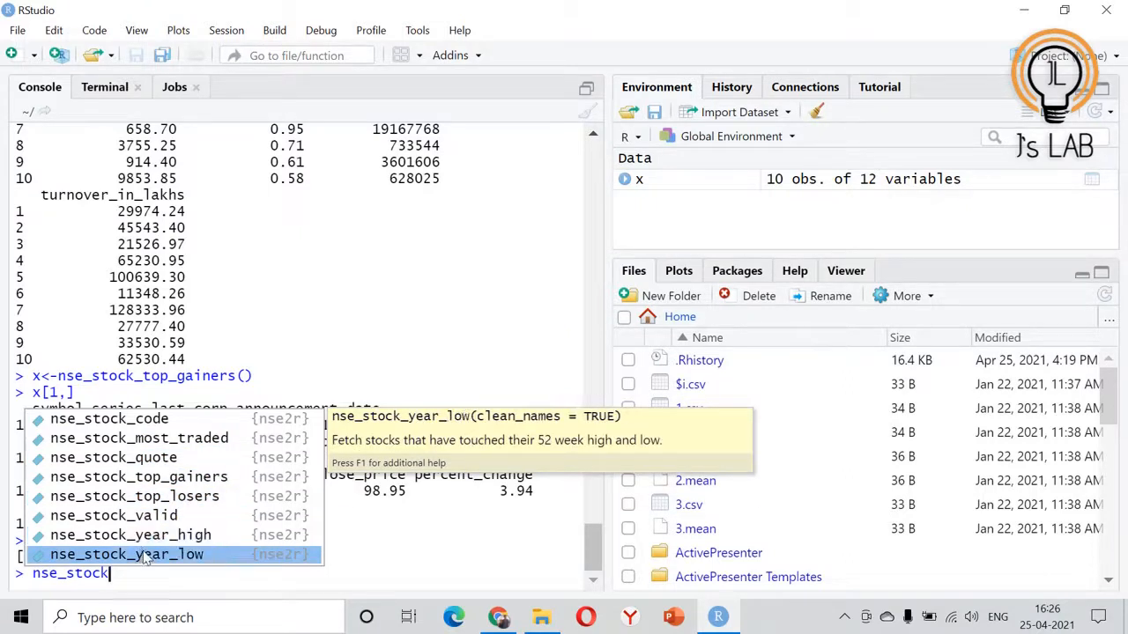
pyautogui.press('Return')
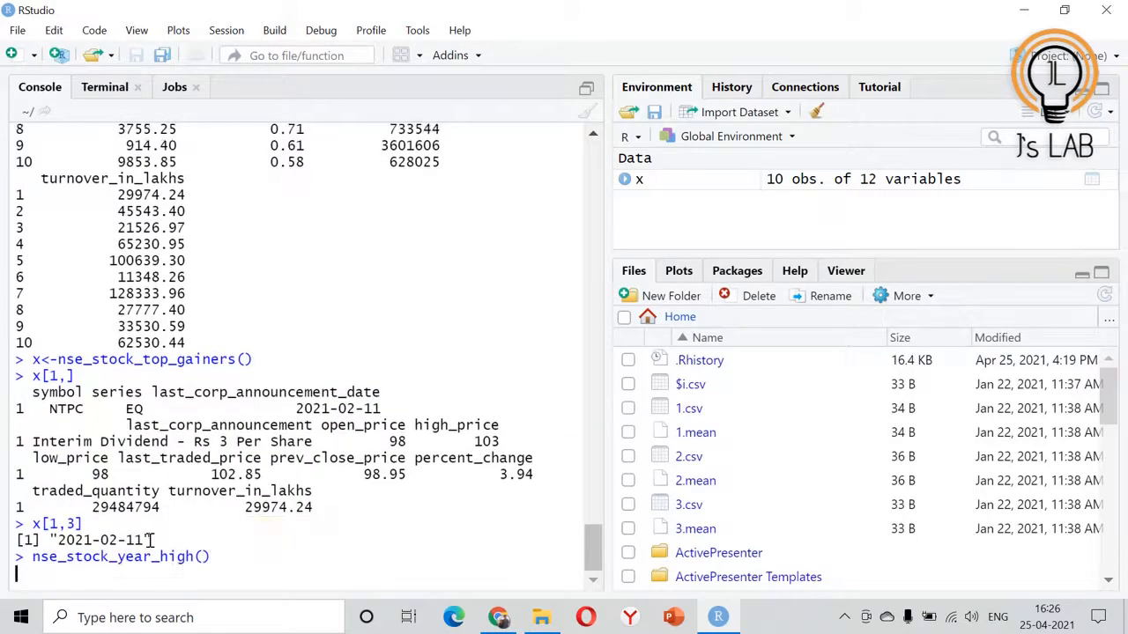
pyautogui.press('Return')
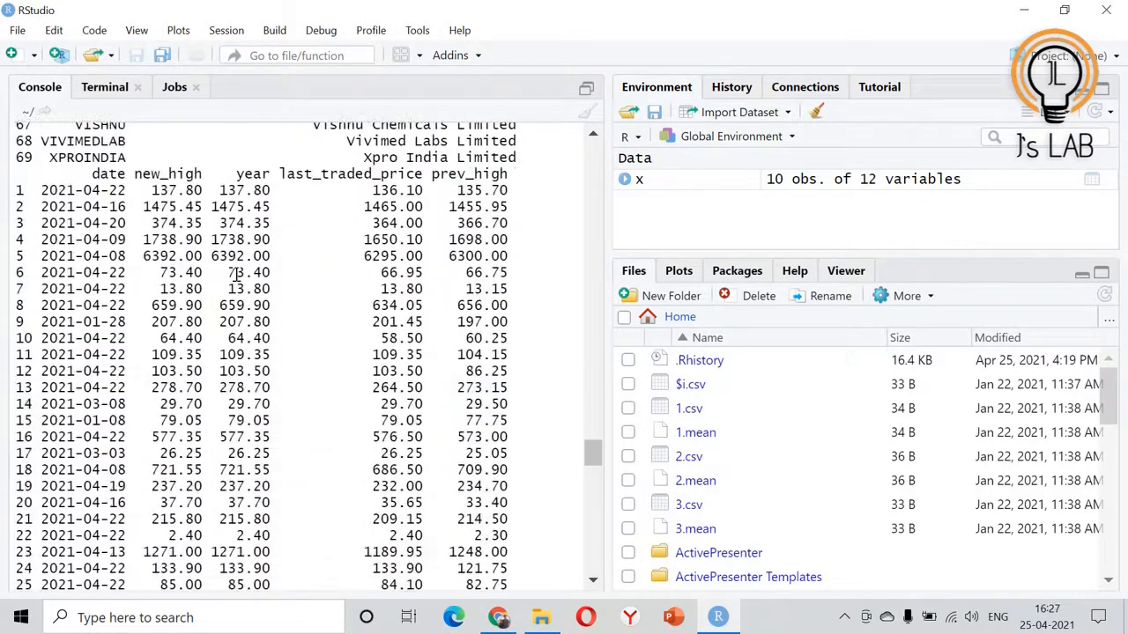
pyautogui.scroll(3)
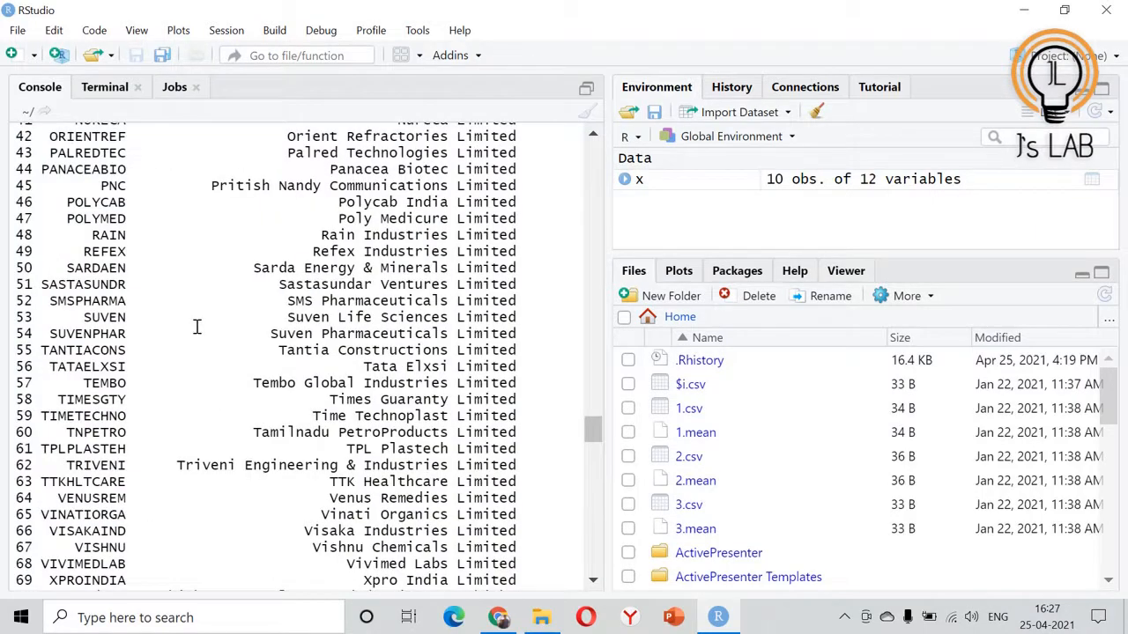
pyautogui.scroll(-3)
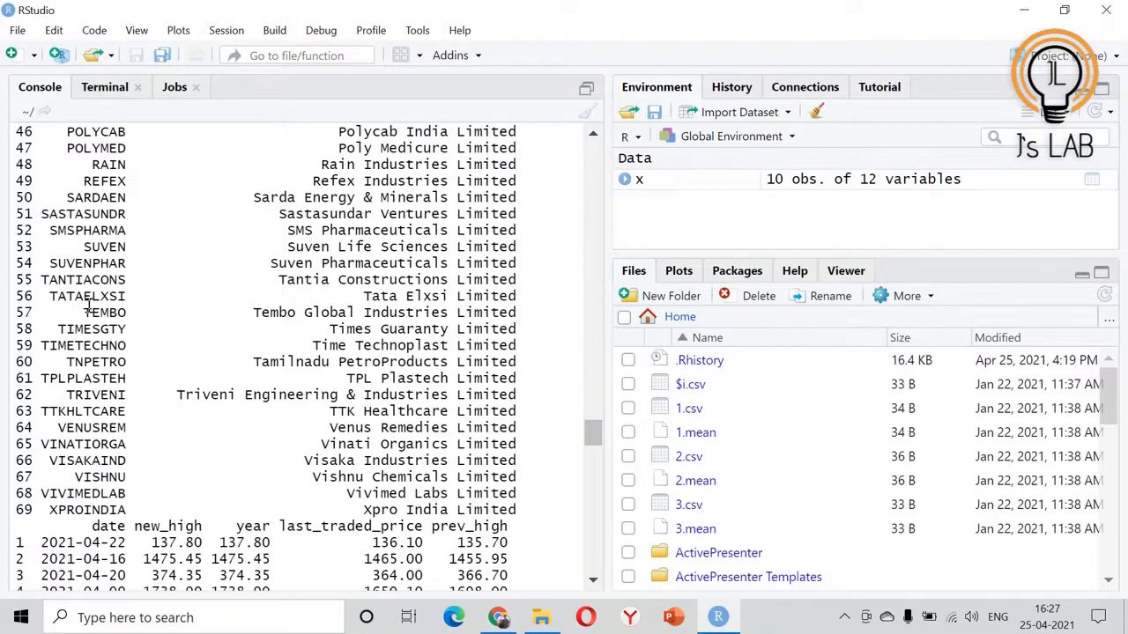
pyautogui.scroll(-3)
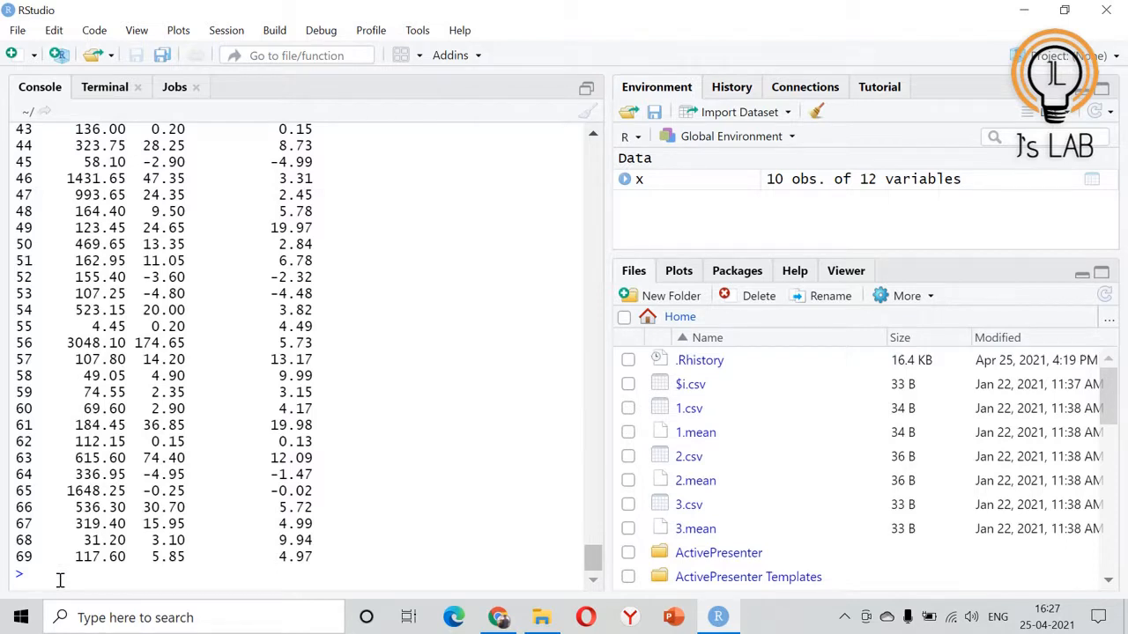
# Run nse_fo_top_gainers(), then nse_fo_top_losers() showing ten losers down about 2-3%
pyautogui.write('nse_fo')
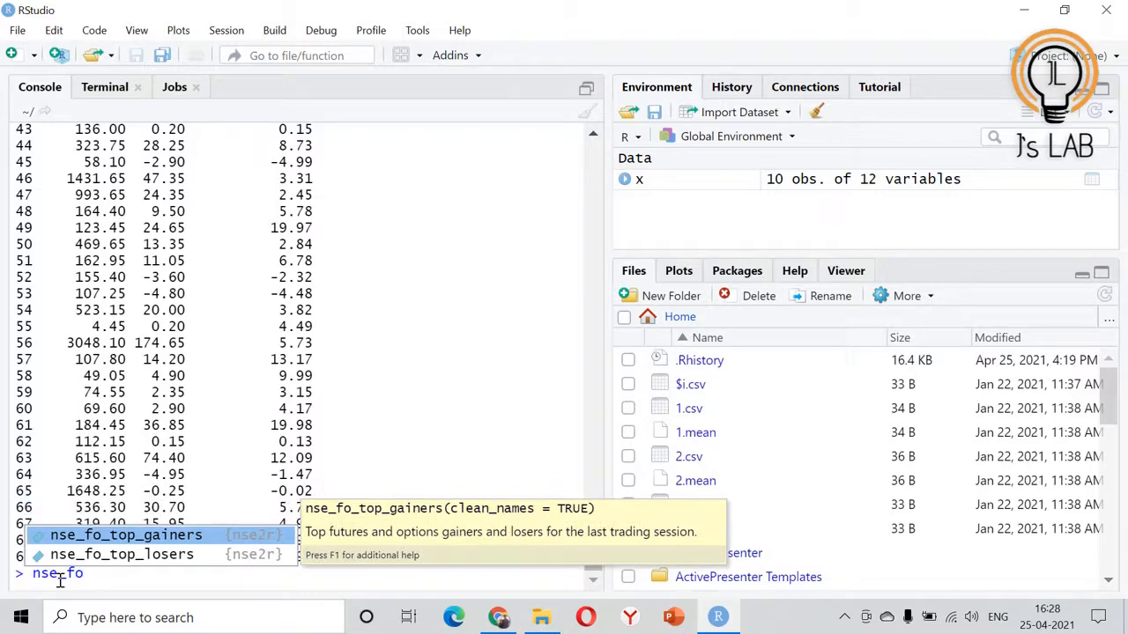
pyautogui.press('Return')
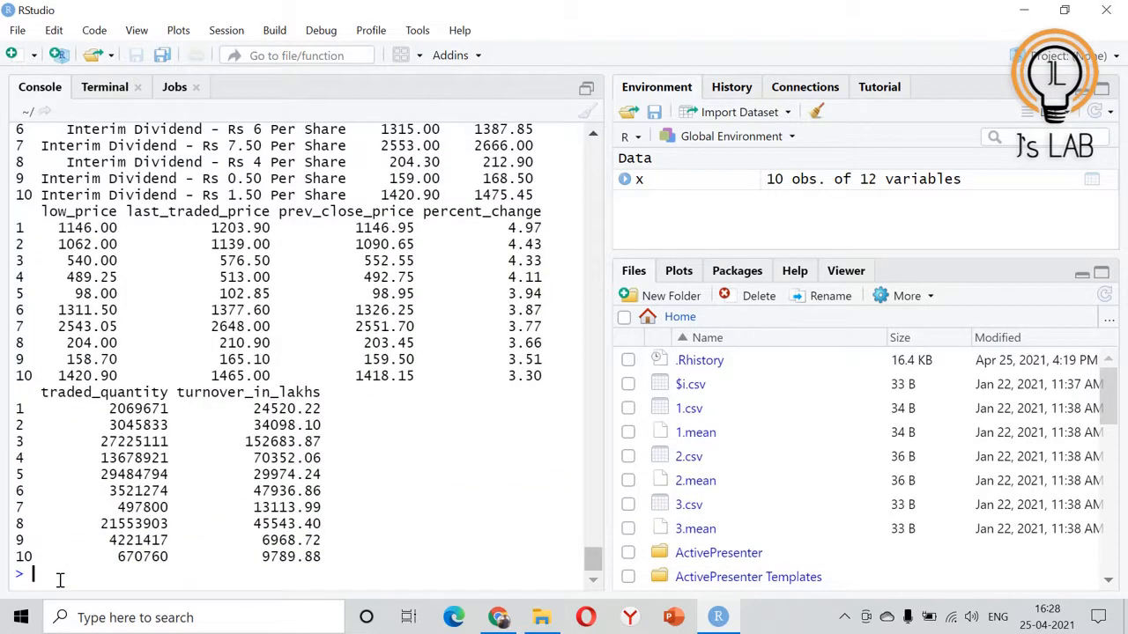
pyautogui.scroll(-3)
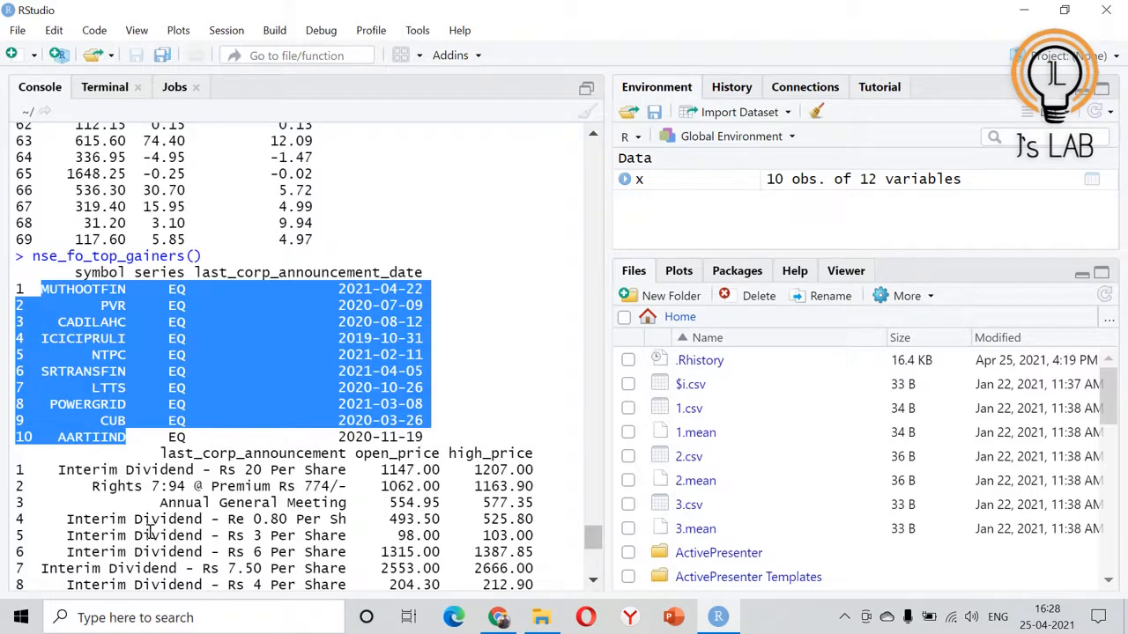
pyautogui.click(483, 502)
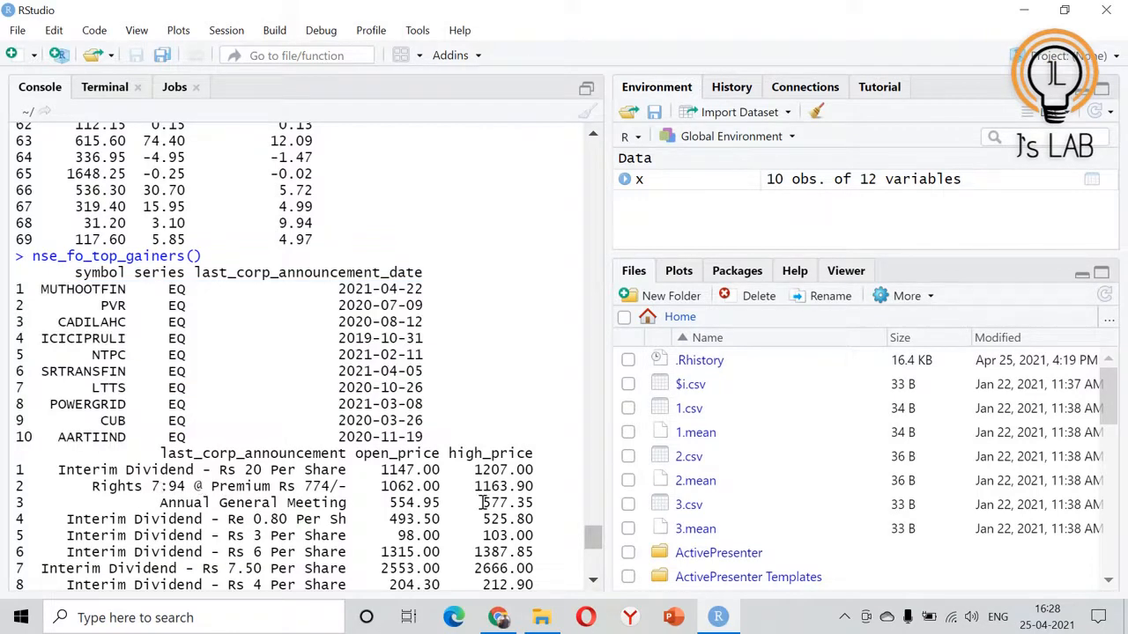
pyautogui.scroll(-3)
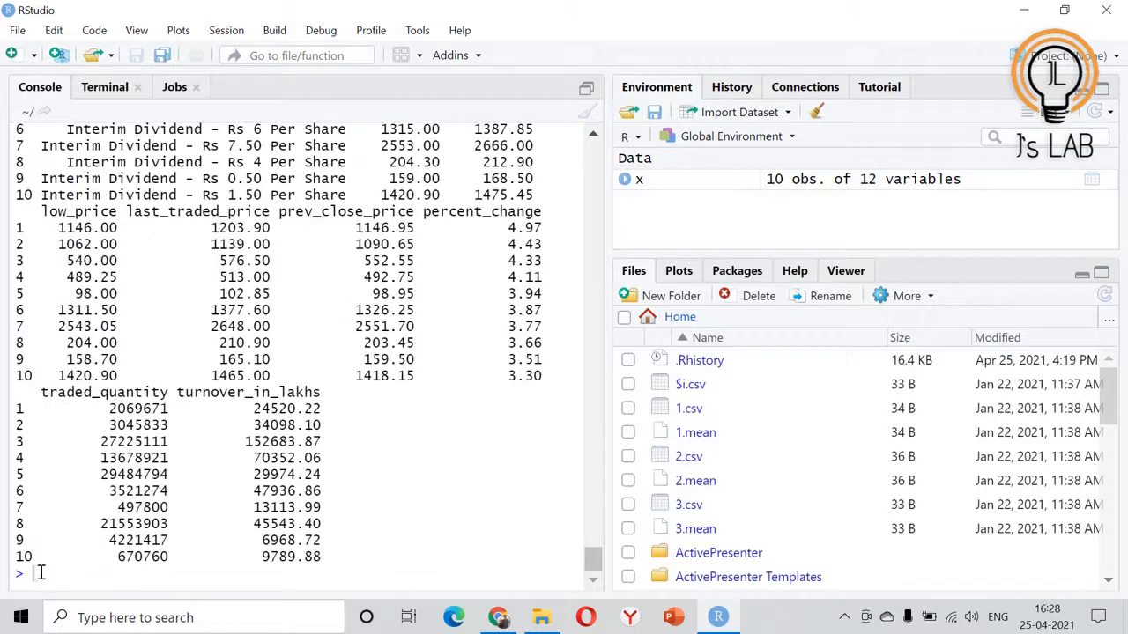
pyautogui.write('nse')
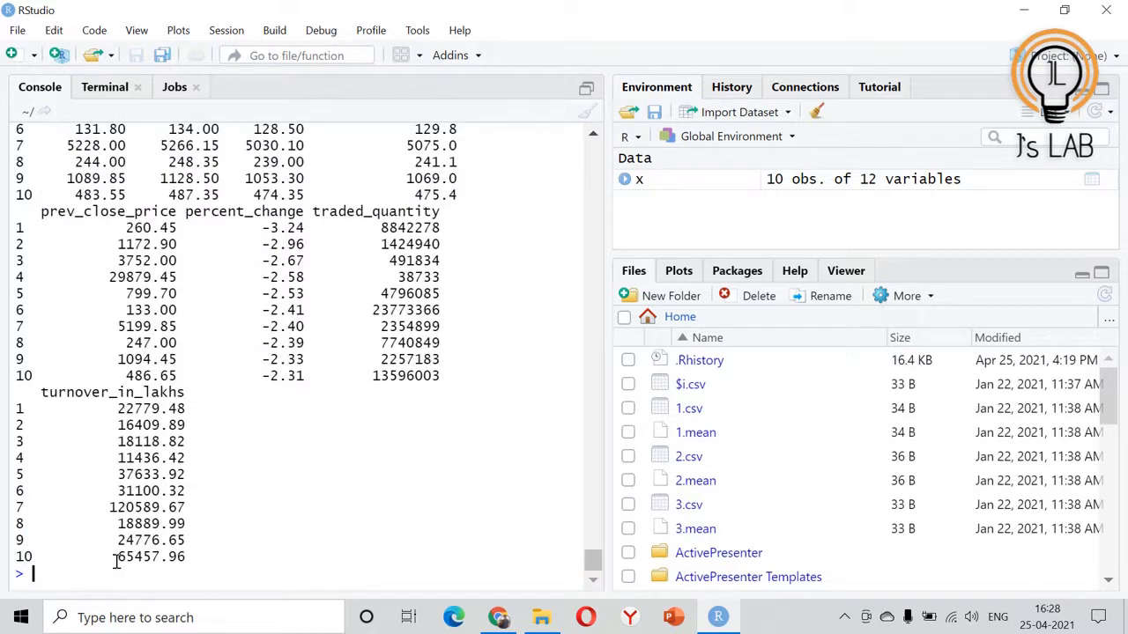
# Run nse_preopen_nifty() for all 50 Nifty stocks and begin a write.csv export call
pyautogui.write('nse_pre')
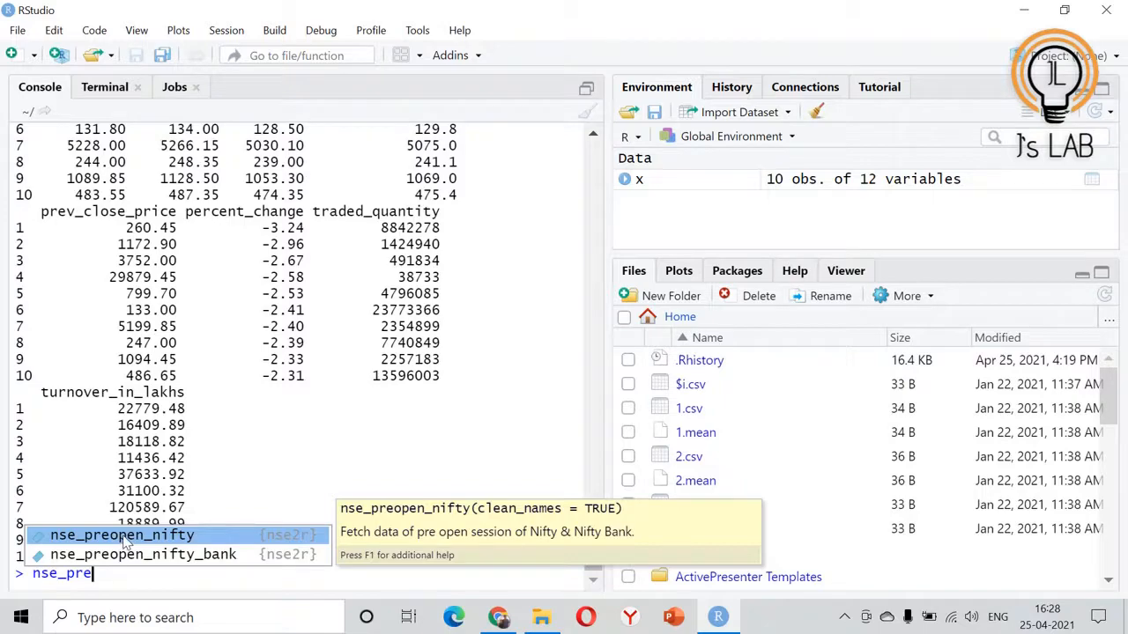
pyautogui.click(123, 536)
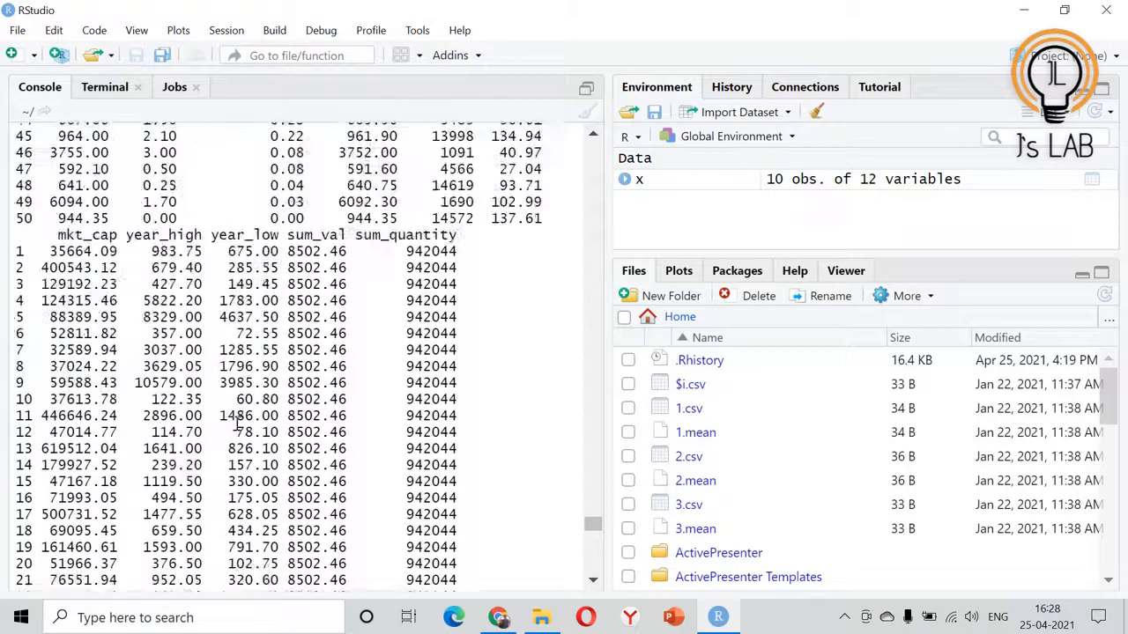
pyautogui.scroll(-3)
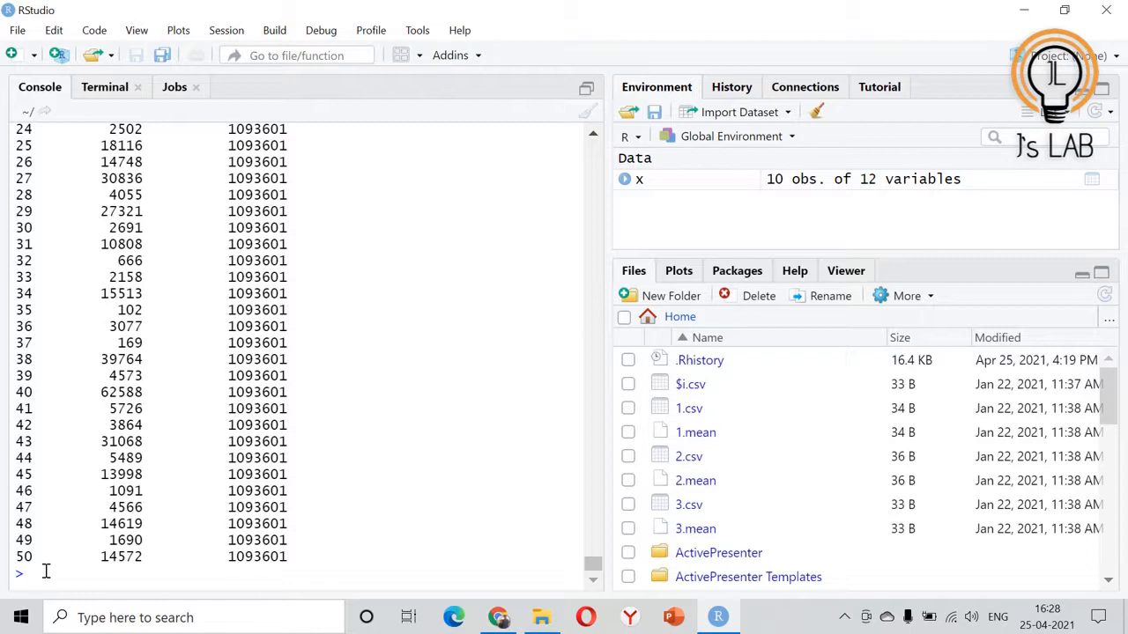
pyautogui.write('write.')
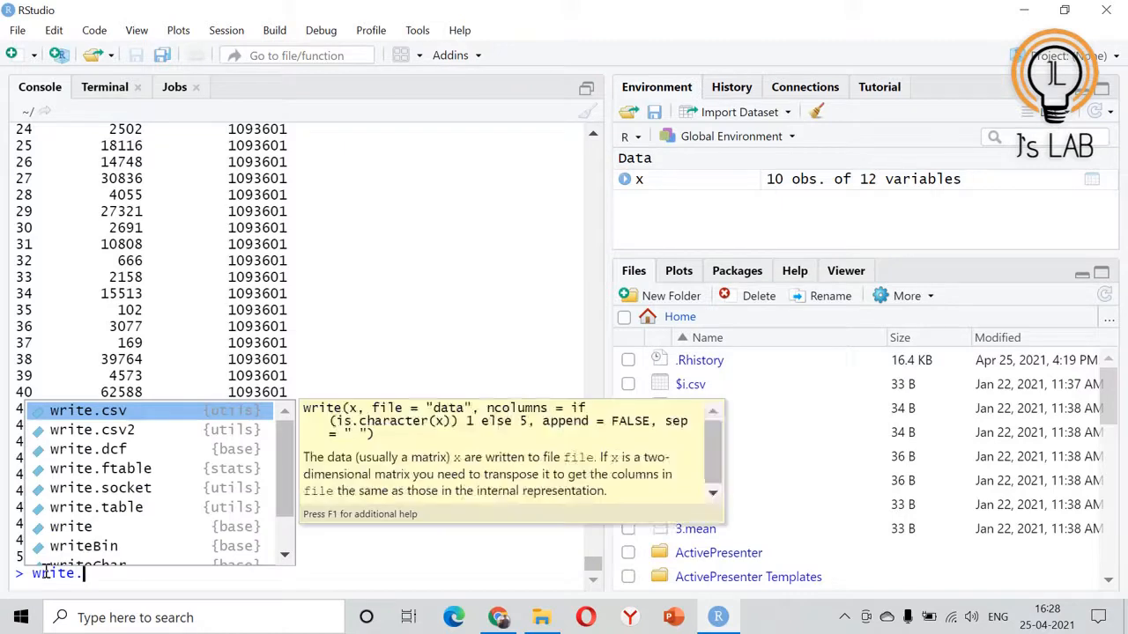